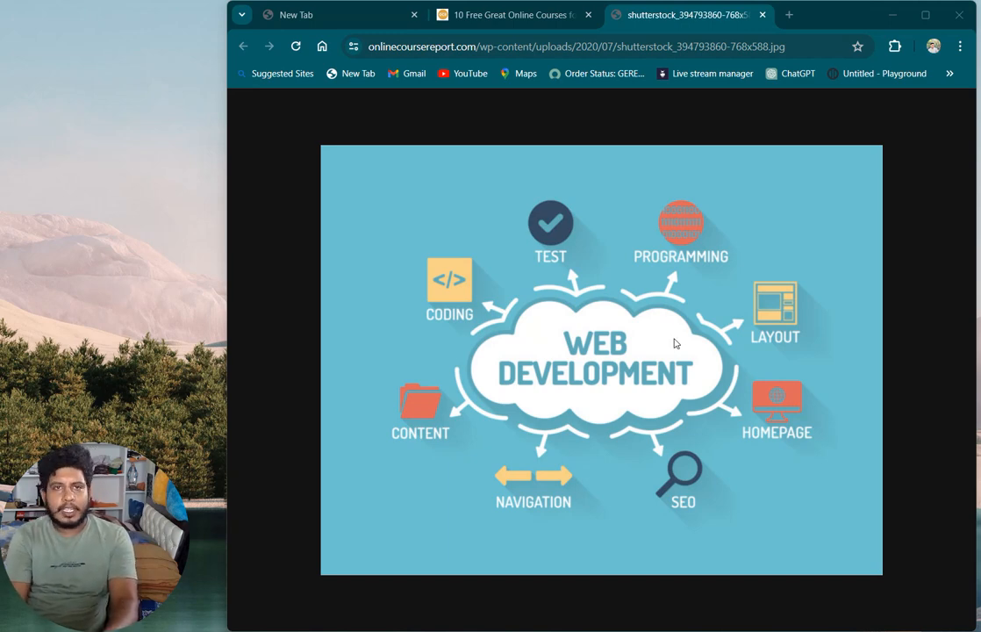
mouse_move(667, 354)
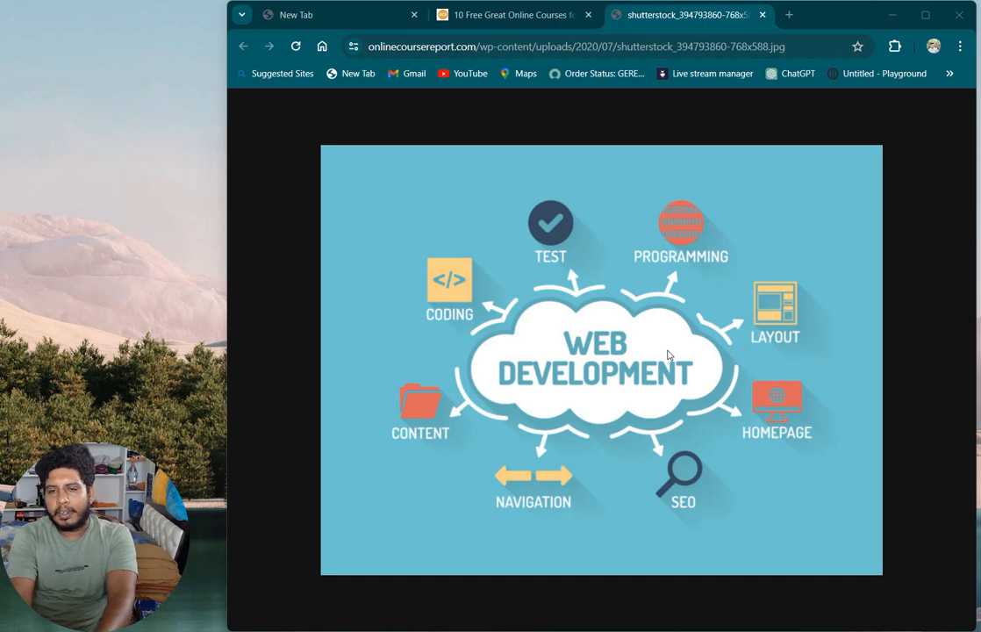
mouse_move(684, 370)
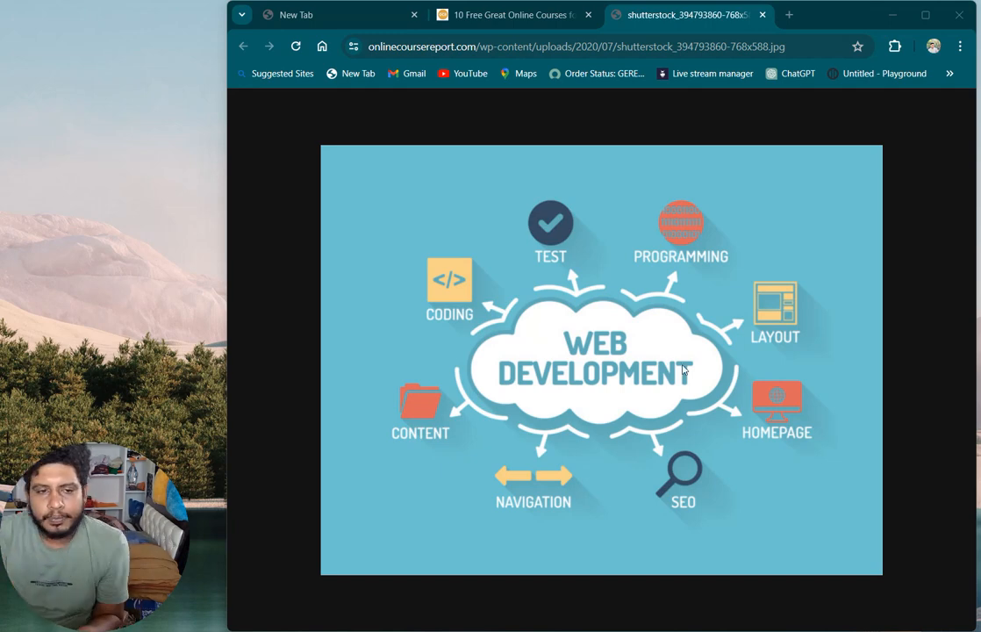
- Start loading alison.com in a fresh Chrome tab
left_click(509, 14)
type("alison.com")
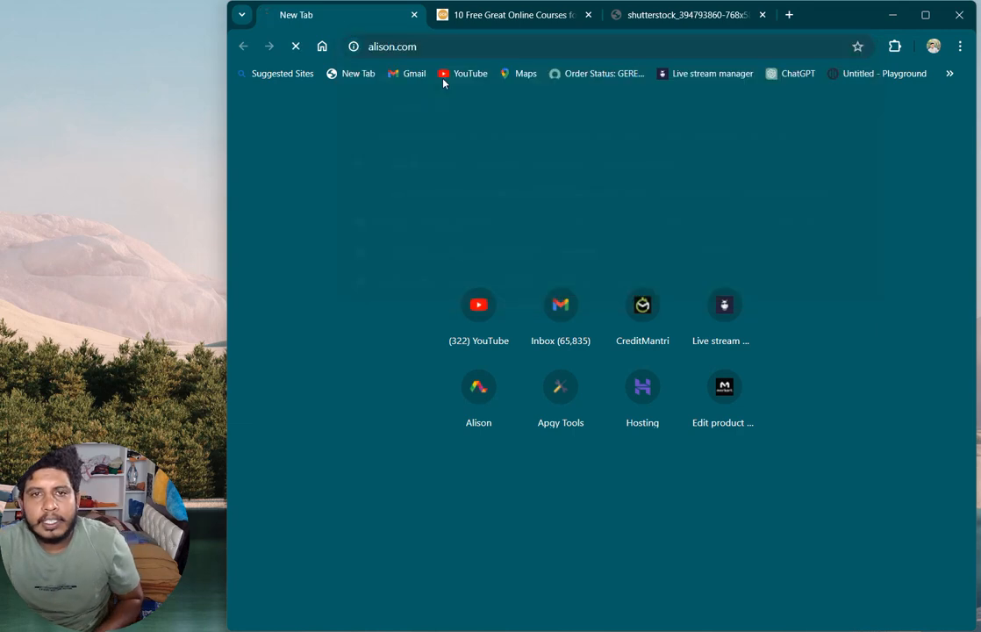
- Browse the homepage's free course category grid and open the IT category
left_click(456, 46)
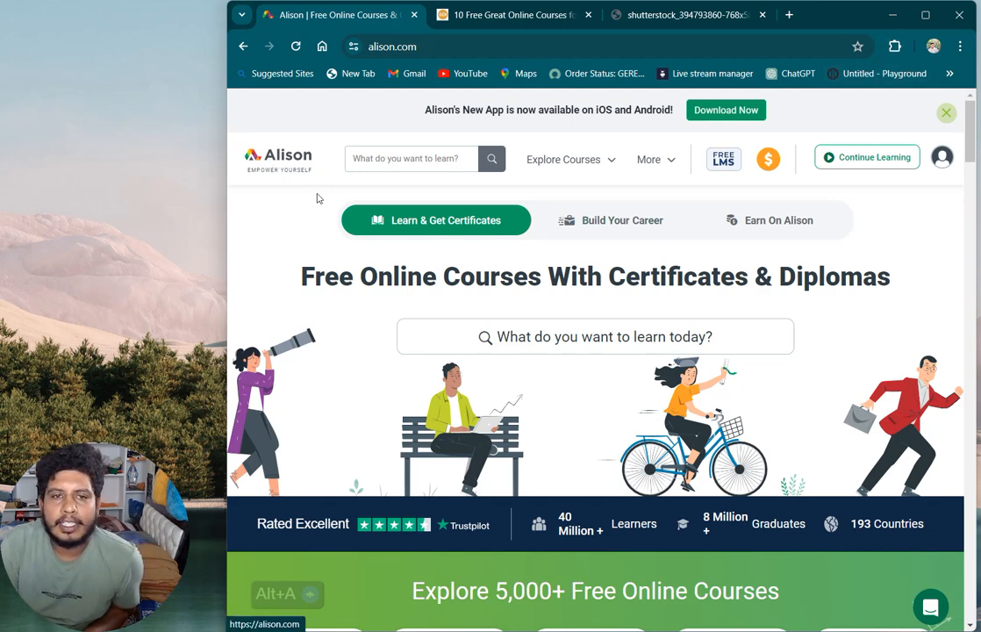
mouse_move(714, 195)
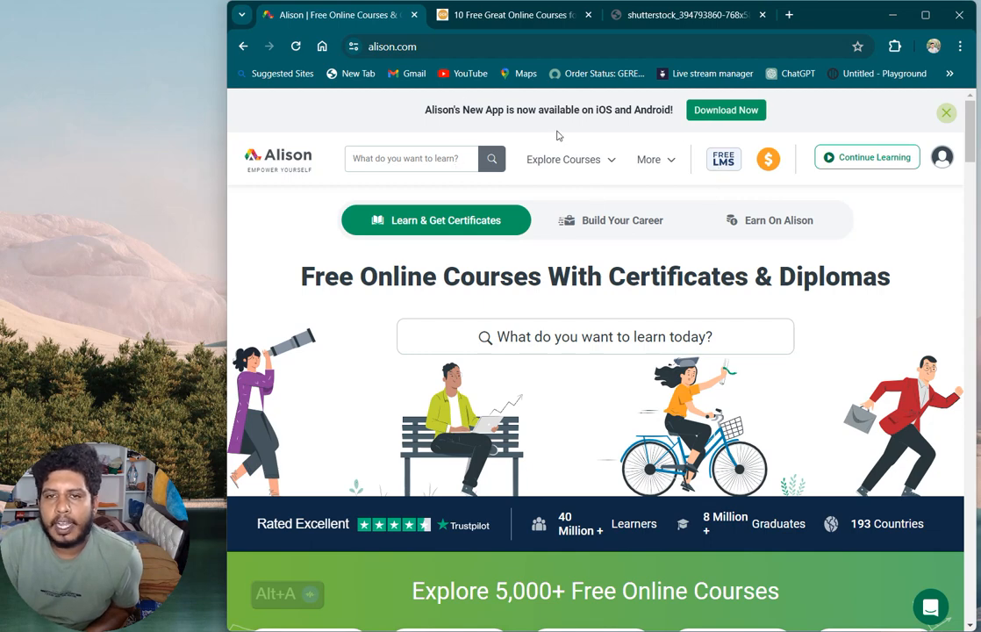
mouse_move(523, 173)
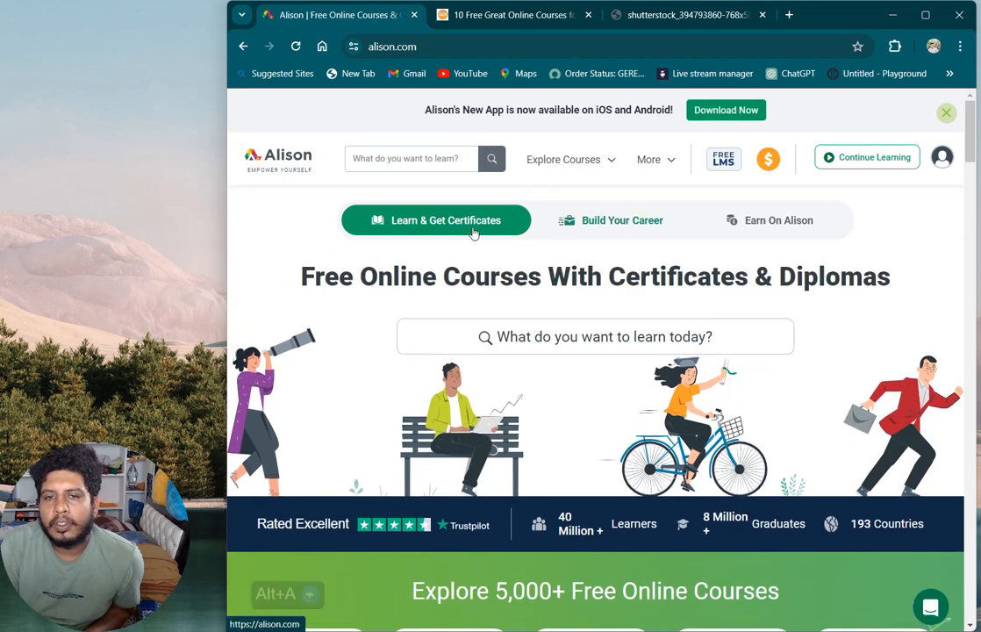
scroll("down", 3)
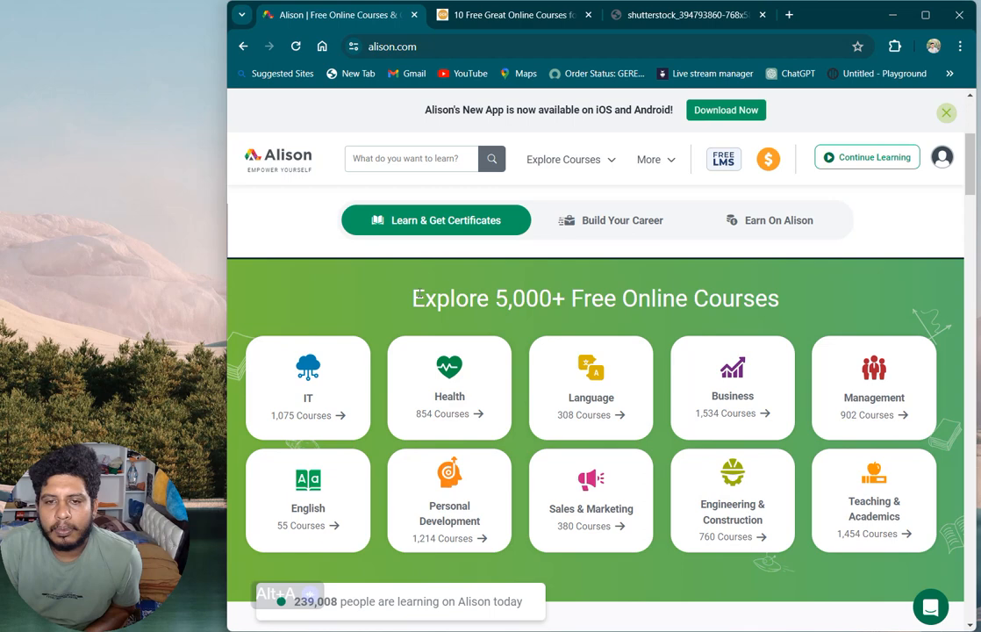
scroll("down", 3)
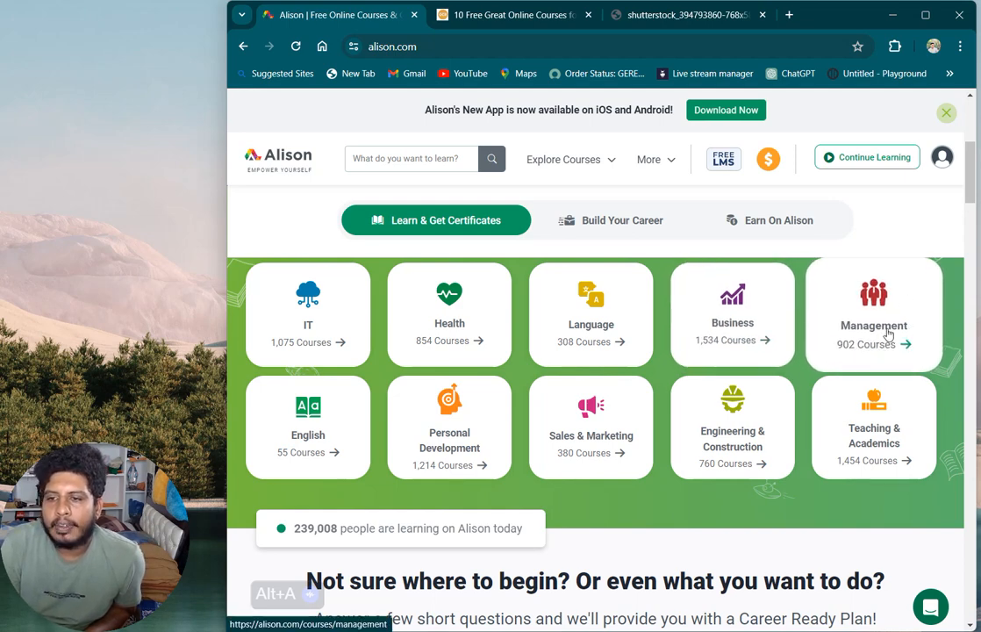
mouse_move(309, 430)
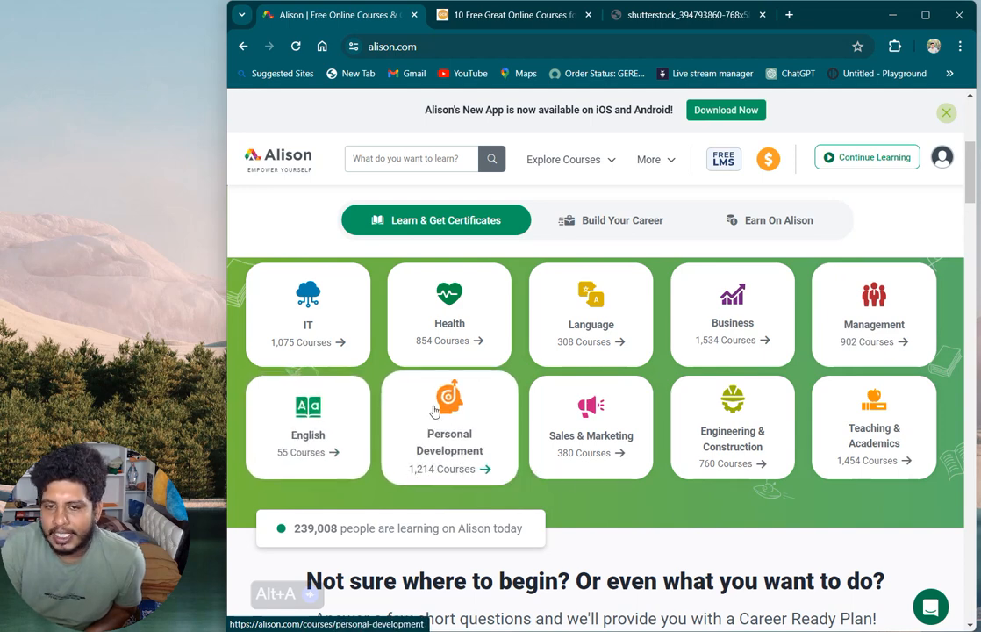
mouse_move(572, 470)
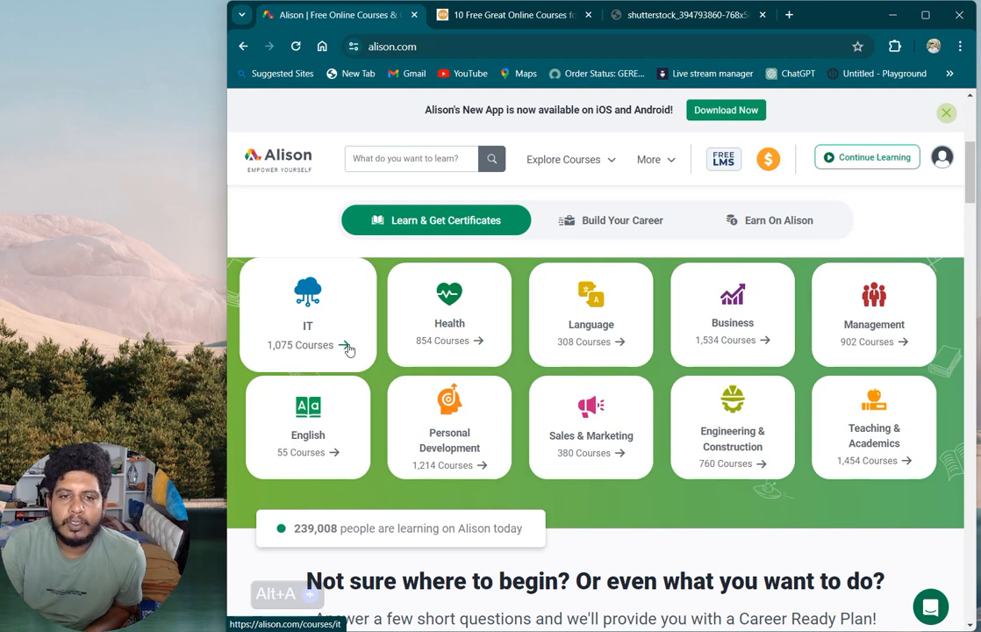
left_click(309, 312)
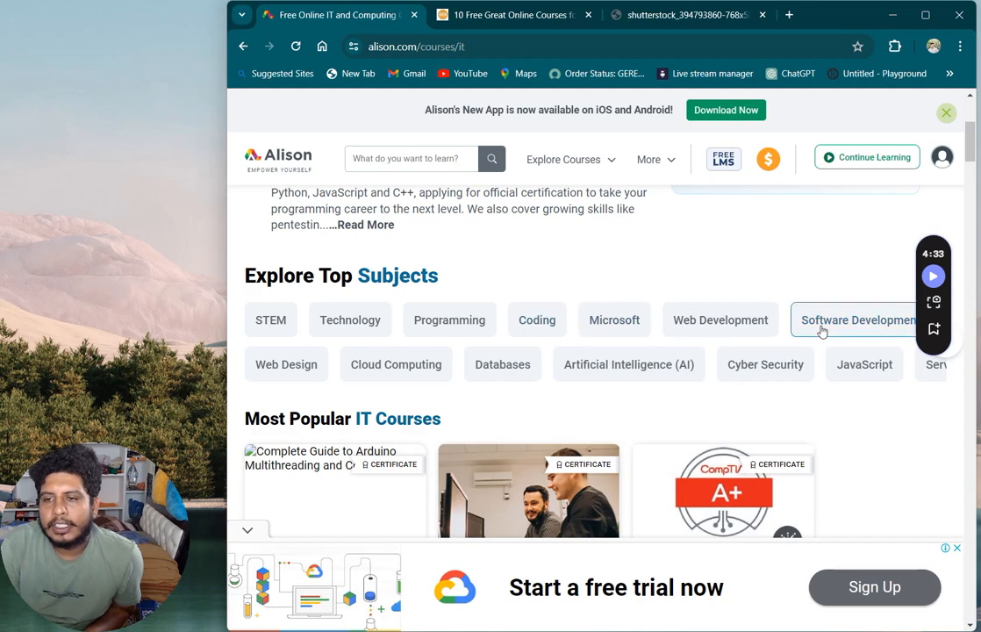
- Reach the Databases course listings and dismiss the full-page advertisement
scroll("down", 3)
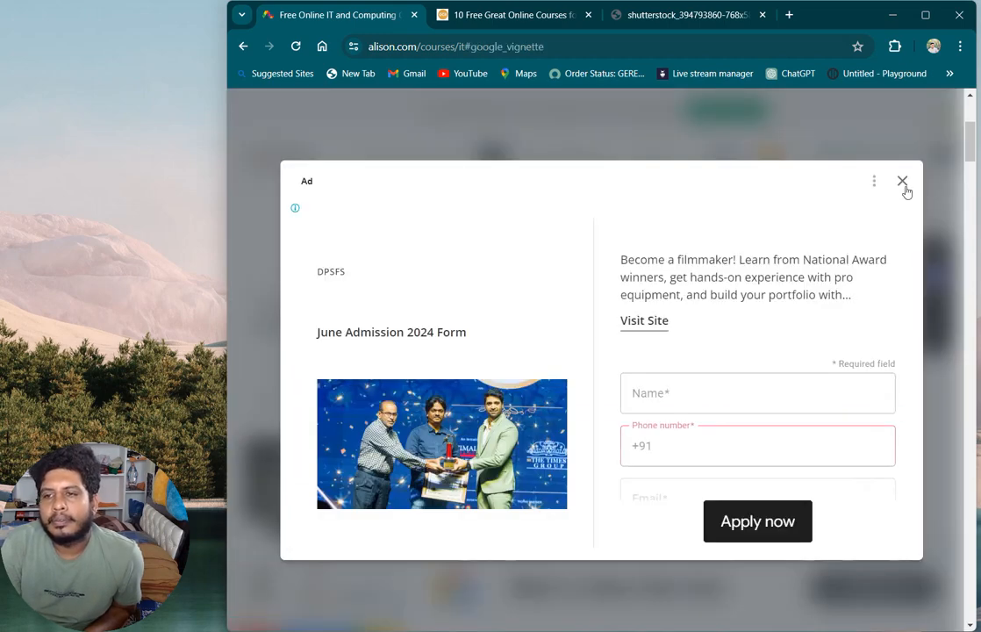
left_click(902, 181)
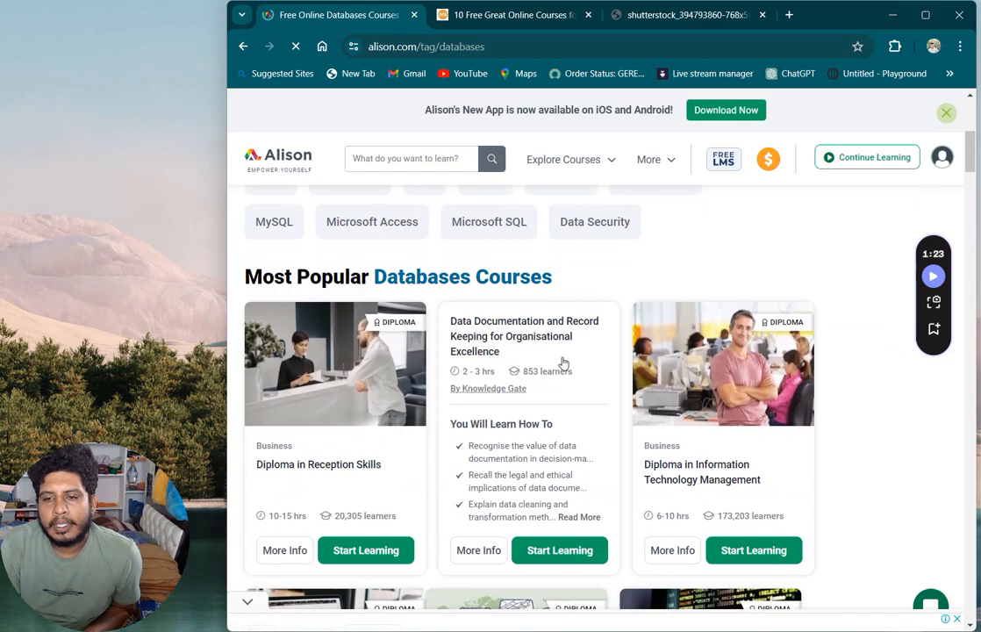
- Scroll through the Databases course cards before returning to the IT courses page
scroll("down", 3)
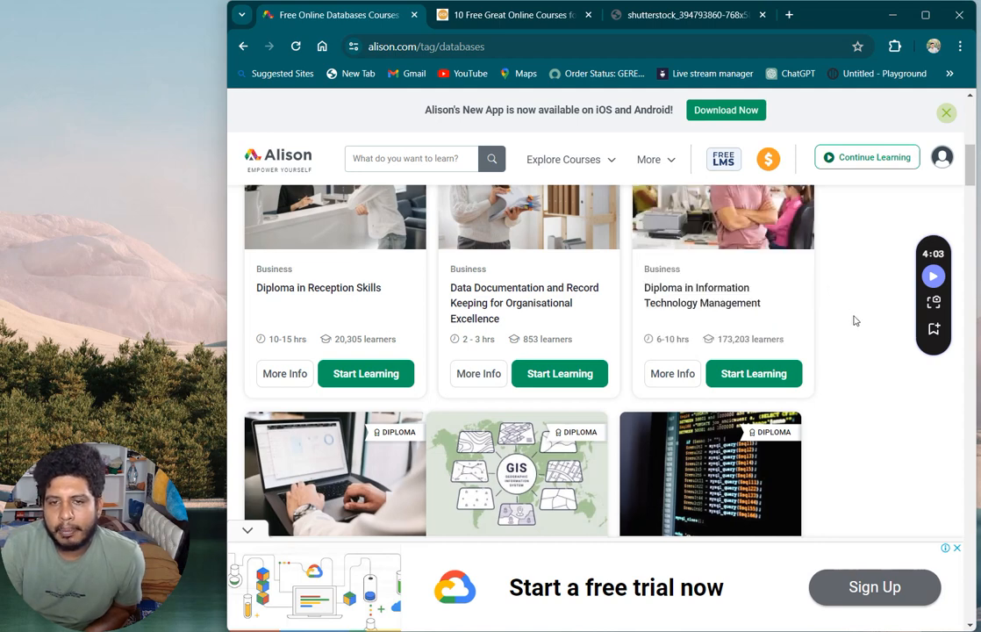
mouse_move(846, 310)
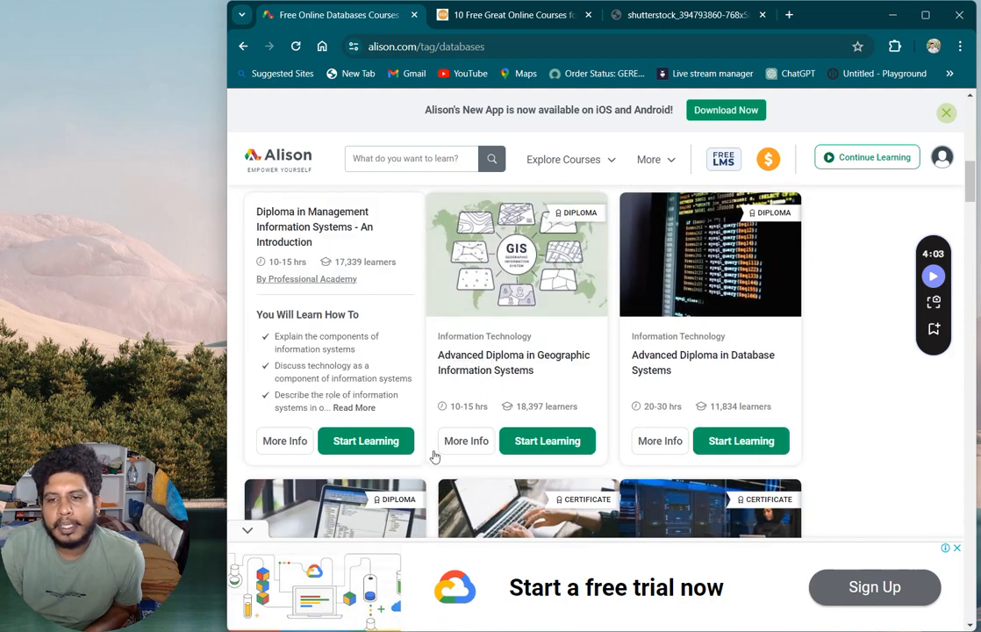
scroll("down", 3)
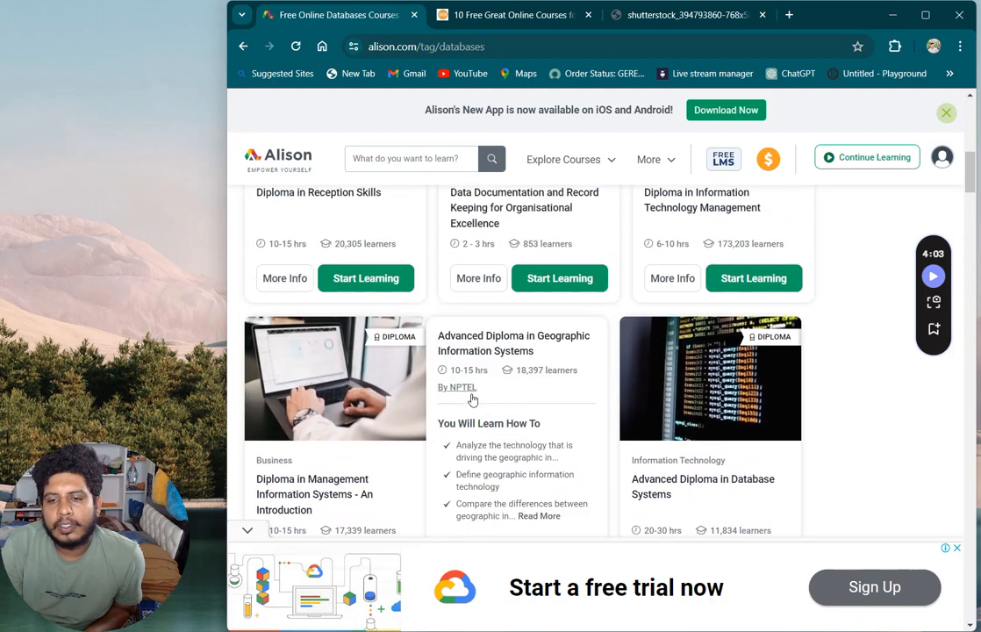
scroll("down", 3)
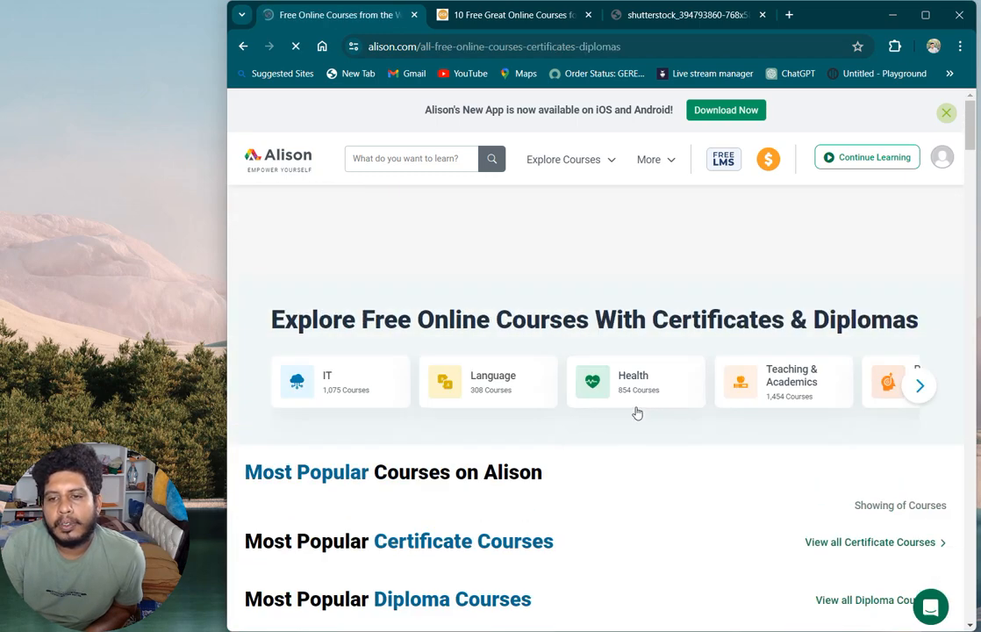
scroll("down", 3)
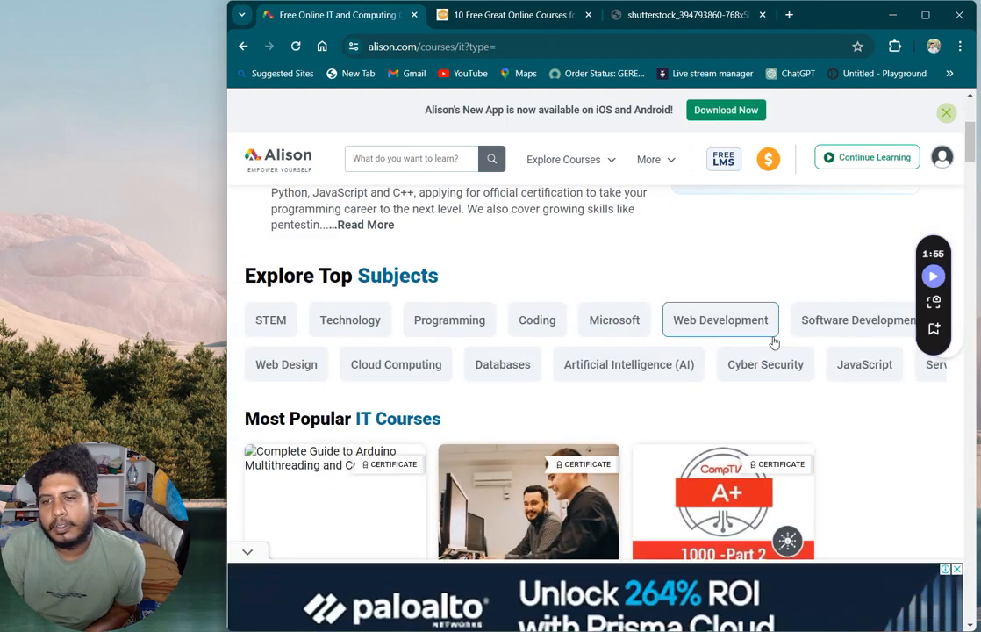
- From the cyber security courses page, jump to the Network Security Engineer career details
left_click(765, 363)
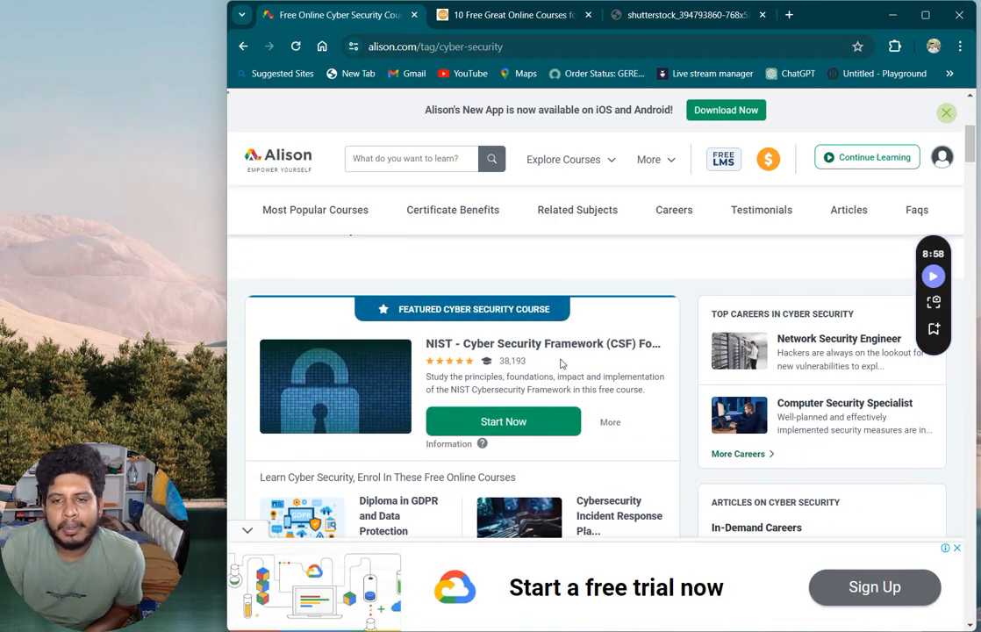
scroll("down", 3)
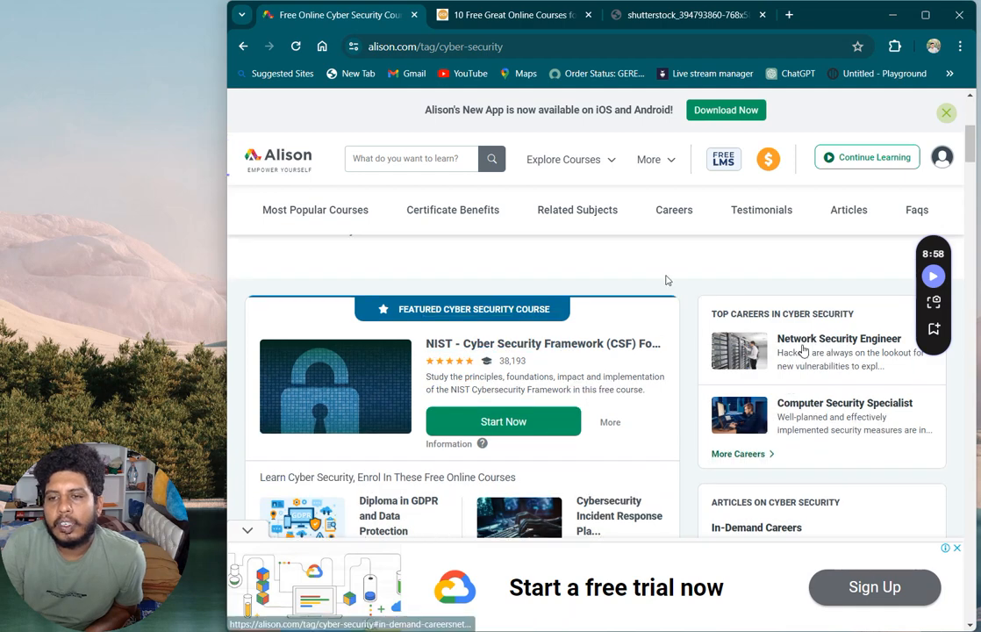
left_click(839, 337)
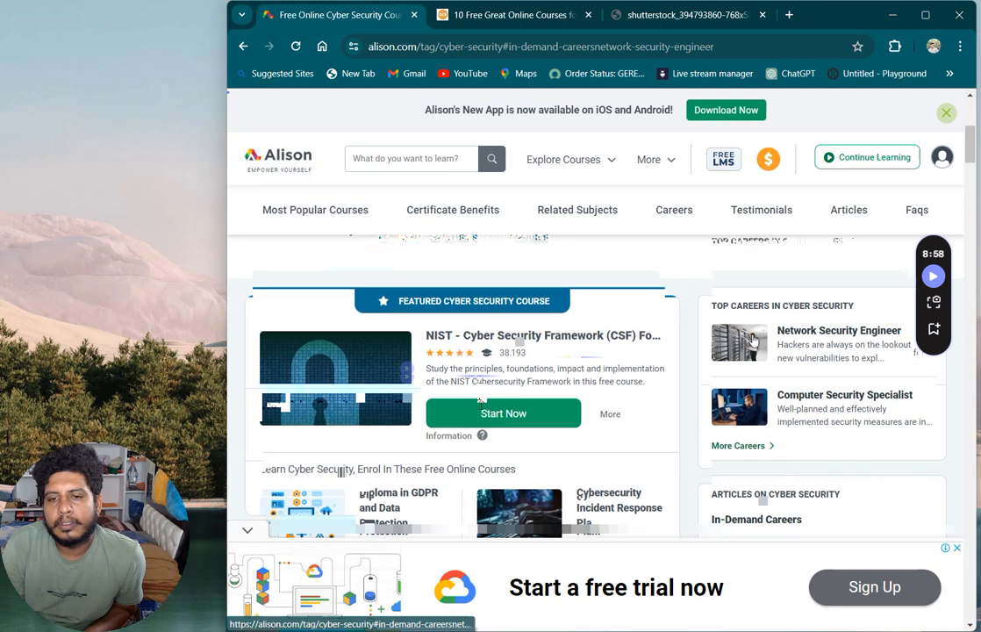
- Bring the Most Popular cyber security courses, including Digital and Cyber Security Awareness, into view
left_click(314, 211)
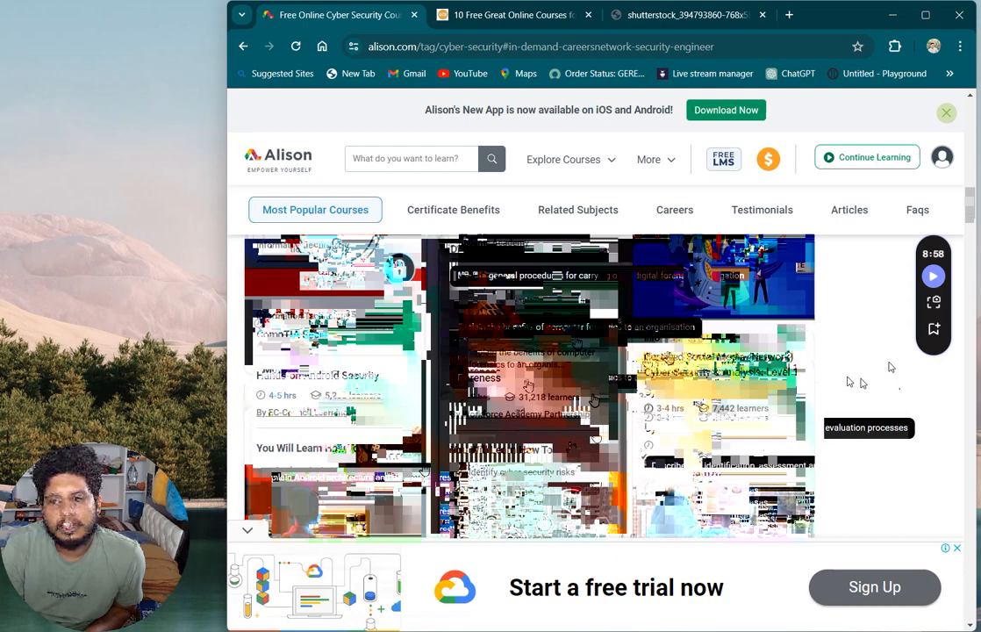
scroll("down", 3)
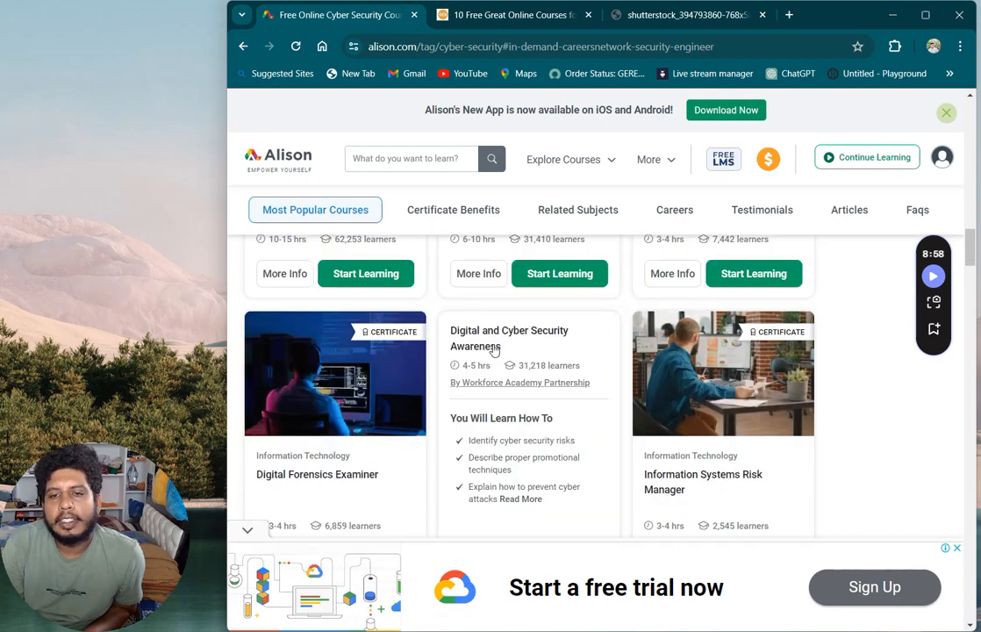
- Open the Digital and Cyber Security Awareness course page
left_click(509, 337)
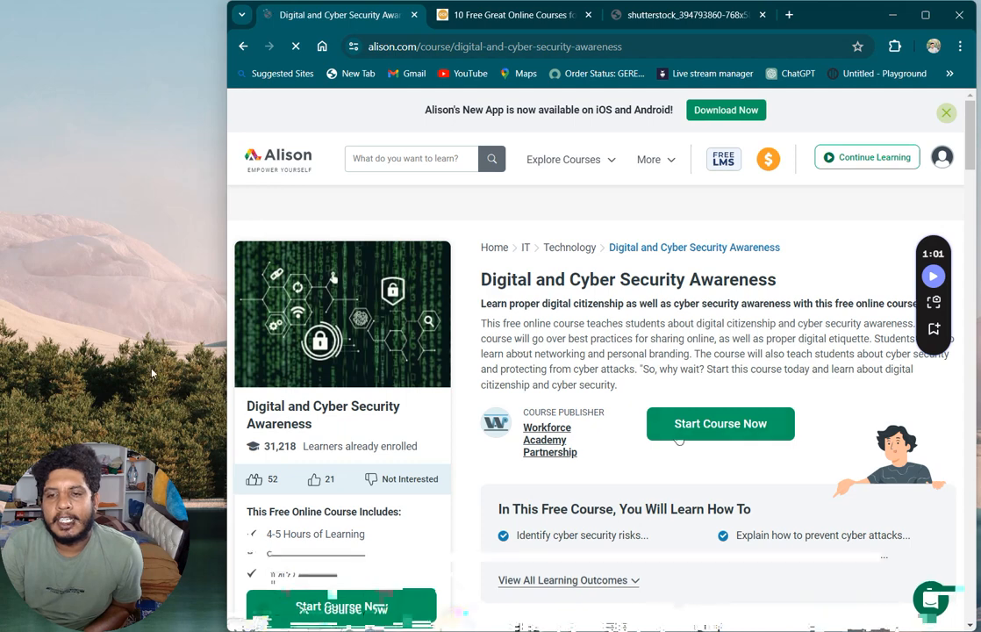
mouse_move(551, 279)
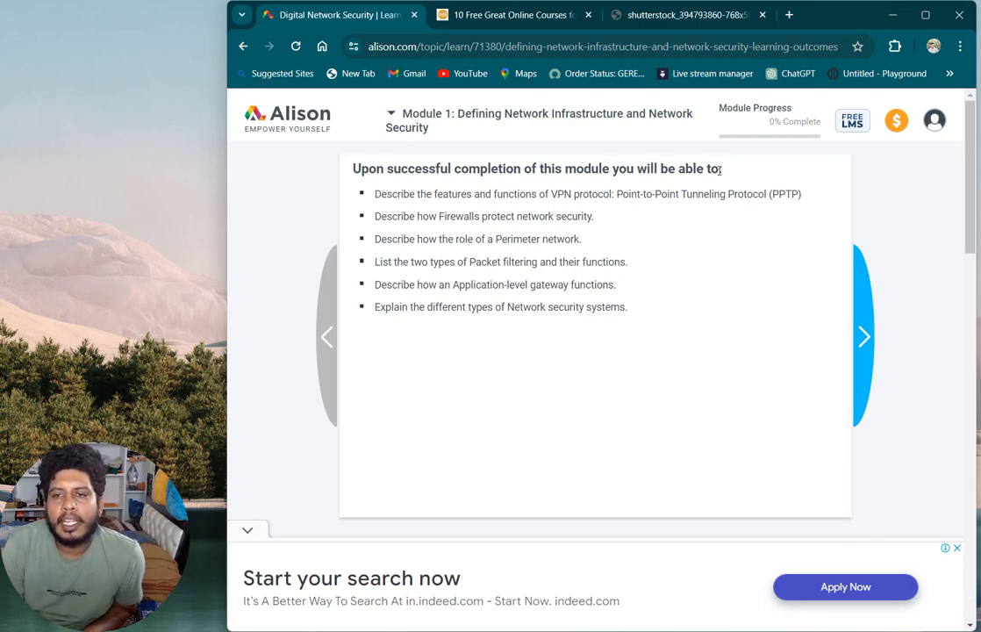
mouse_move(527, 152)
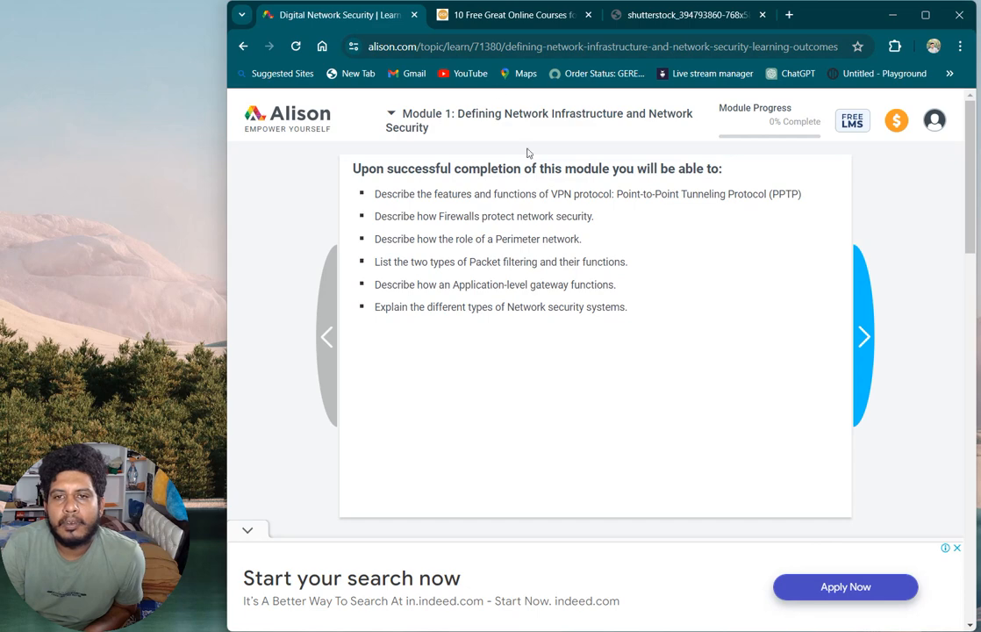
mouse_move(747, 126)
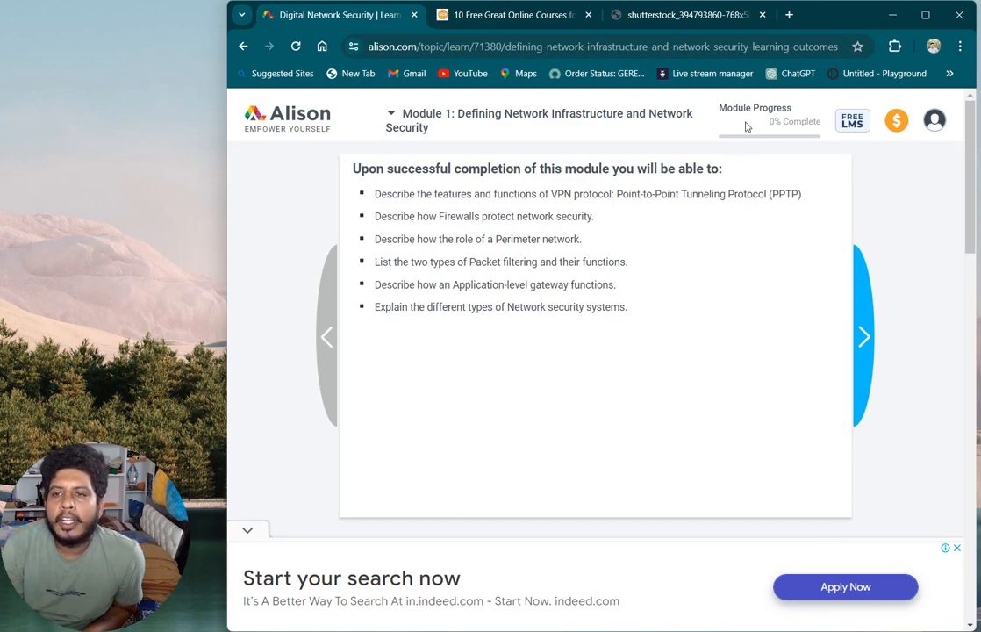
- Step through Module 1 to the Point-to-Point Tunneling Protocol video and on to Custom RRAS Configuration
left_click_drag(744, 109, 819, 122)
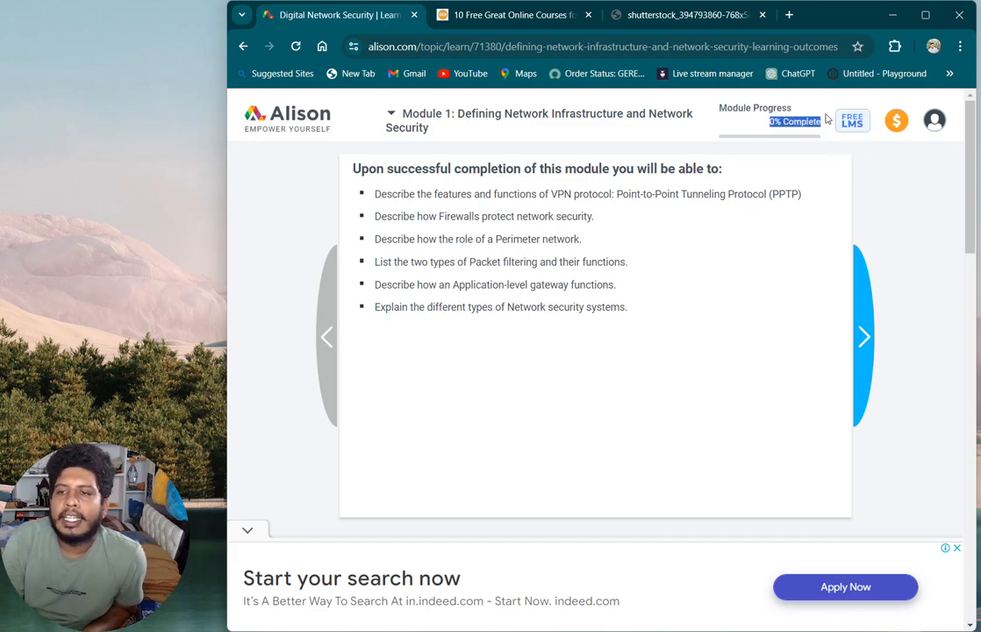
mouse_move(849, 133)
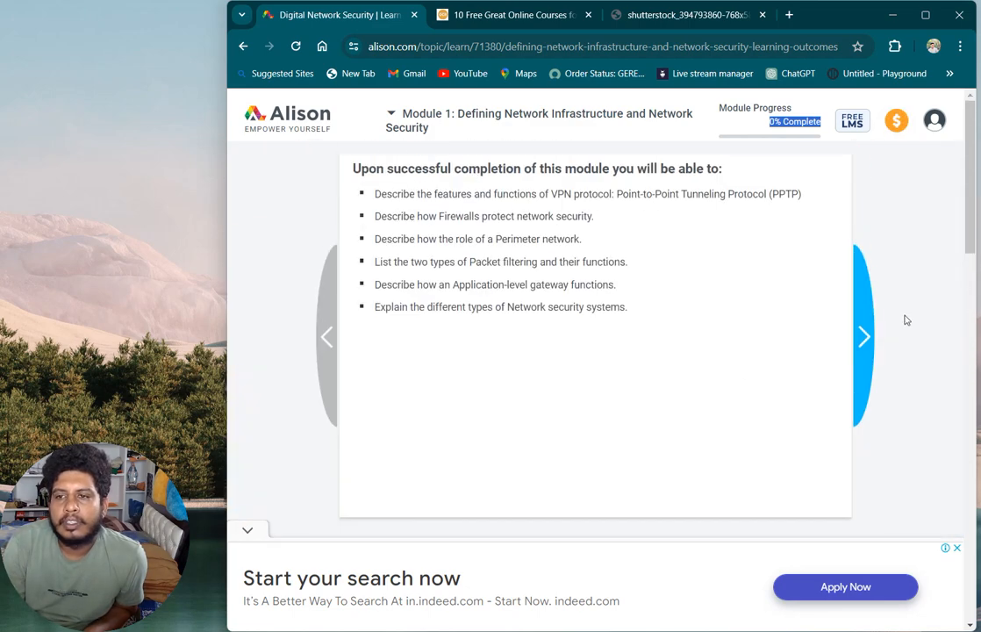
left_click(863, 337)
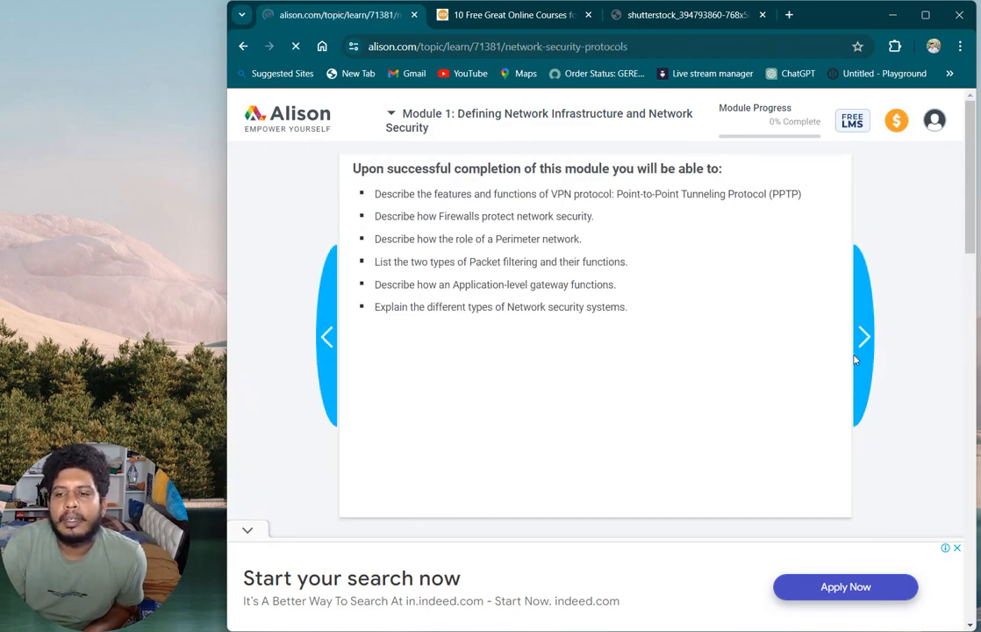
left_click(863, 337)
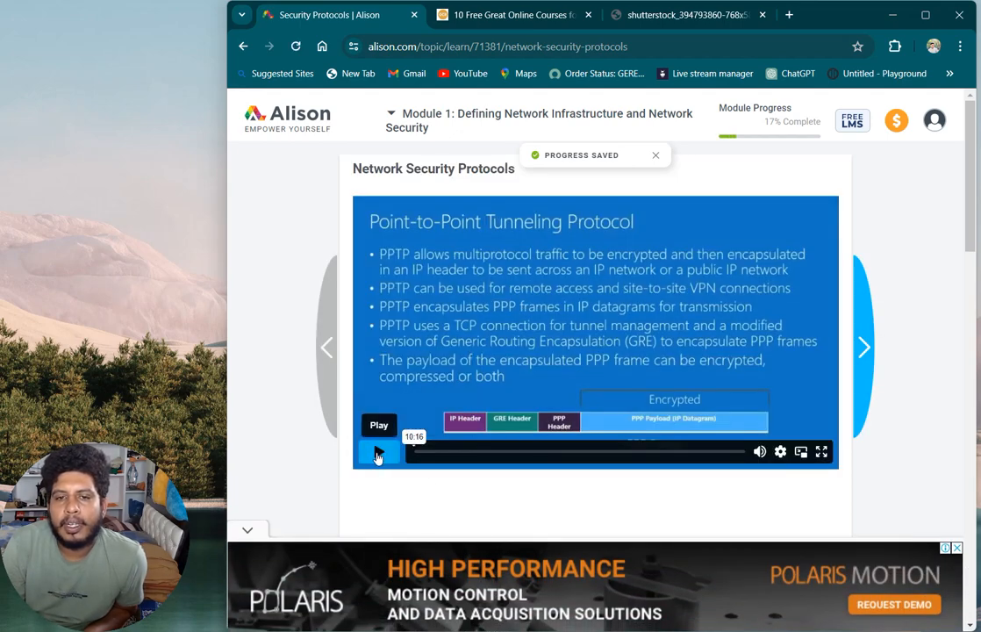
left_click(379, 451)
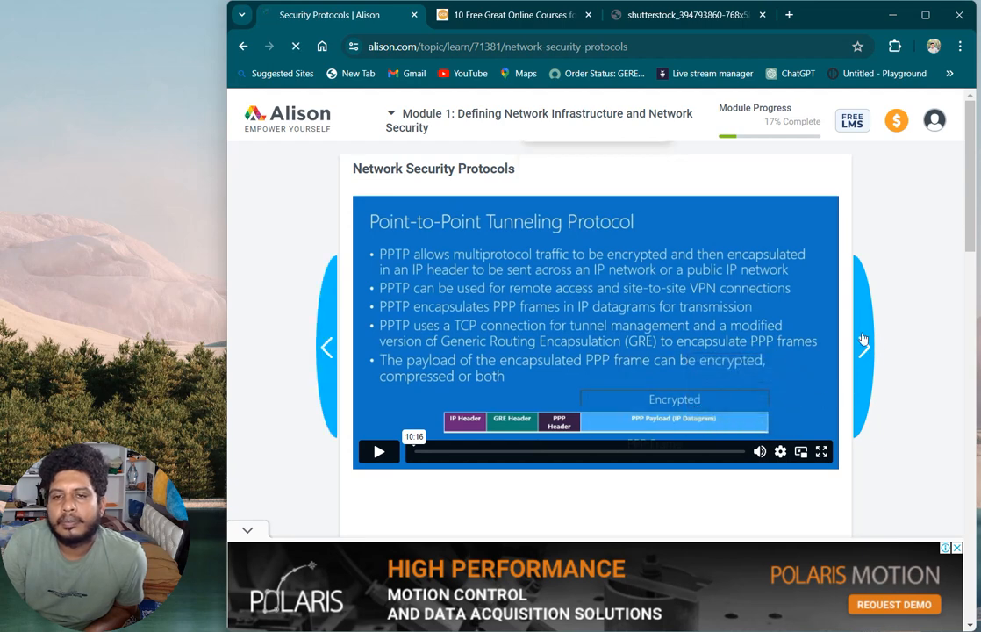
left_click(863, 347)
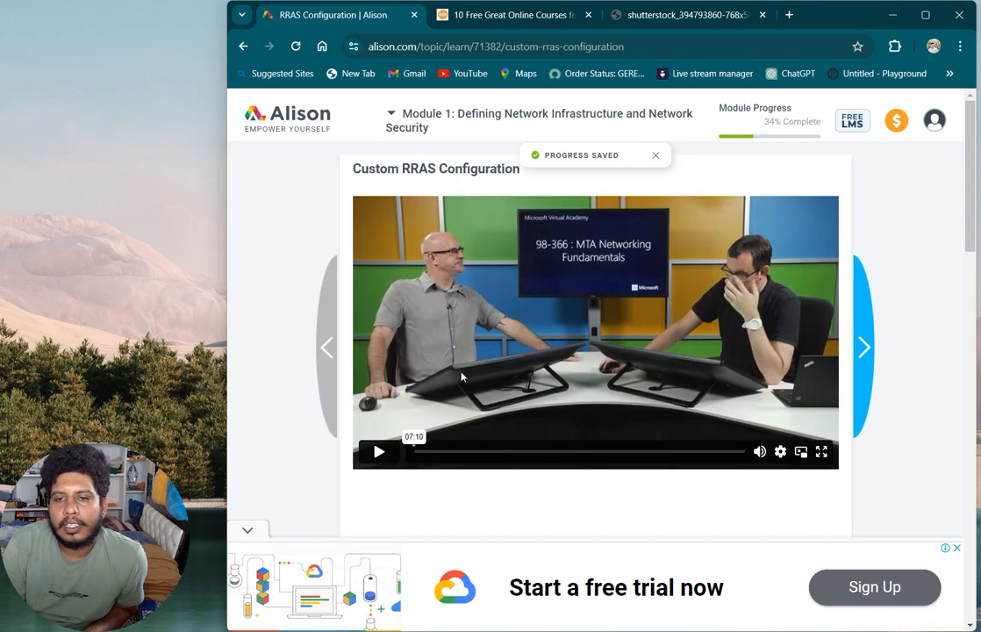
mouse_move(655, 287)
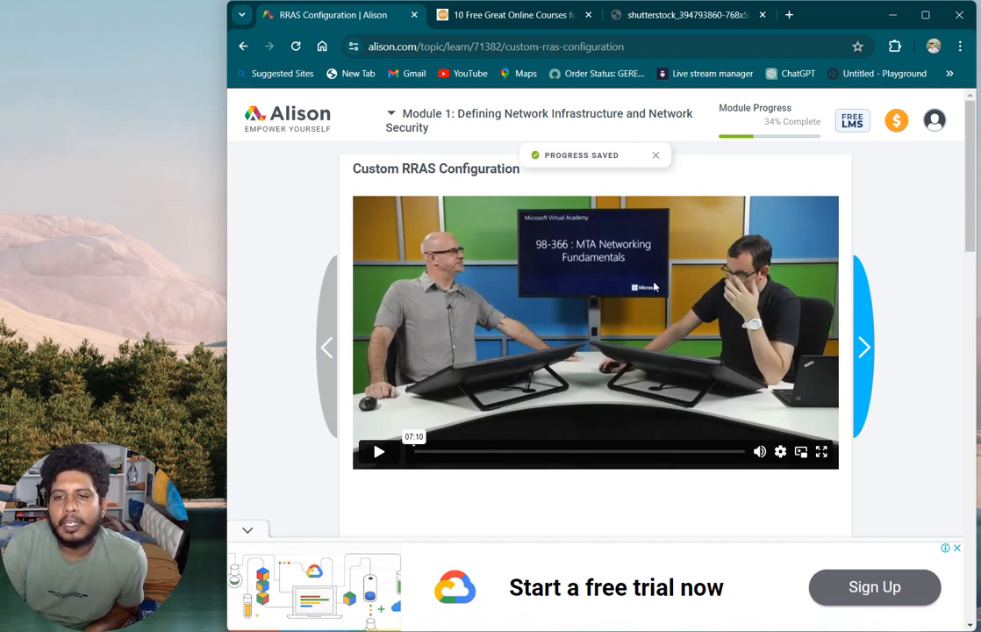
mouse_move(653, 321)
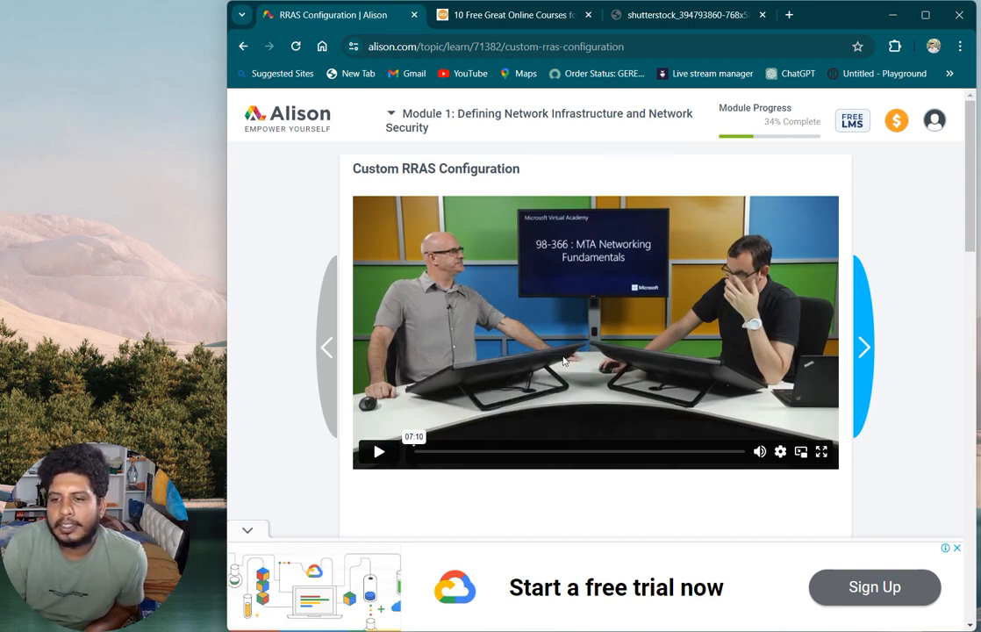
mouse_move(537, 376)
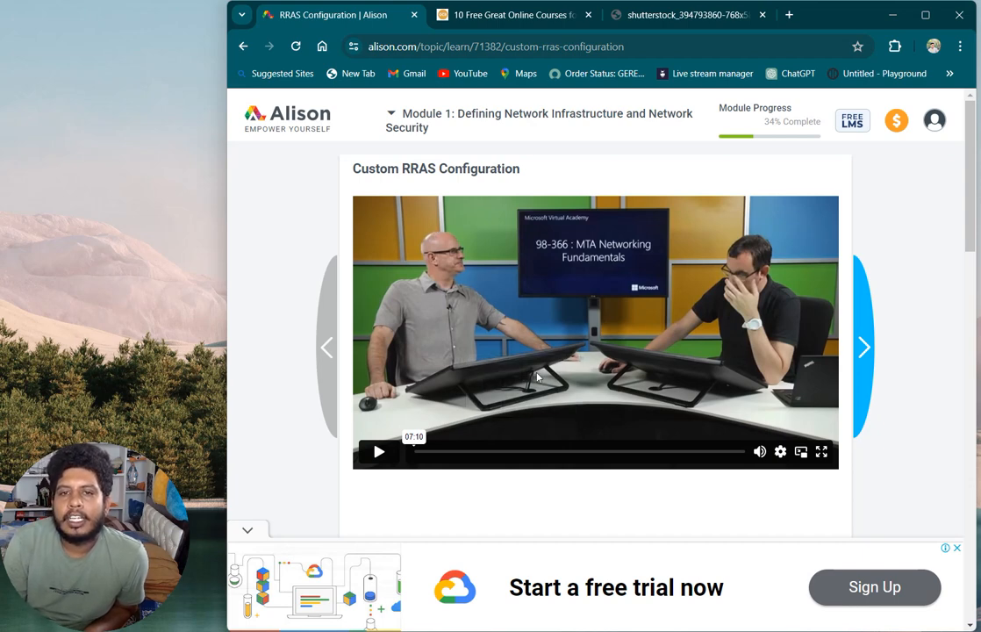
mouse_move(877, 151)
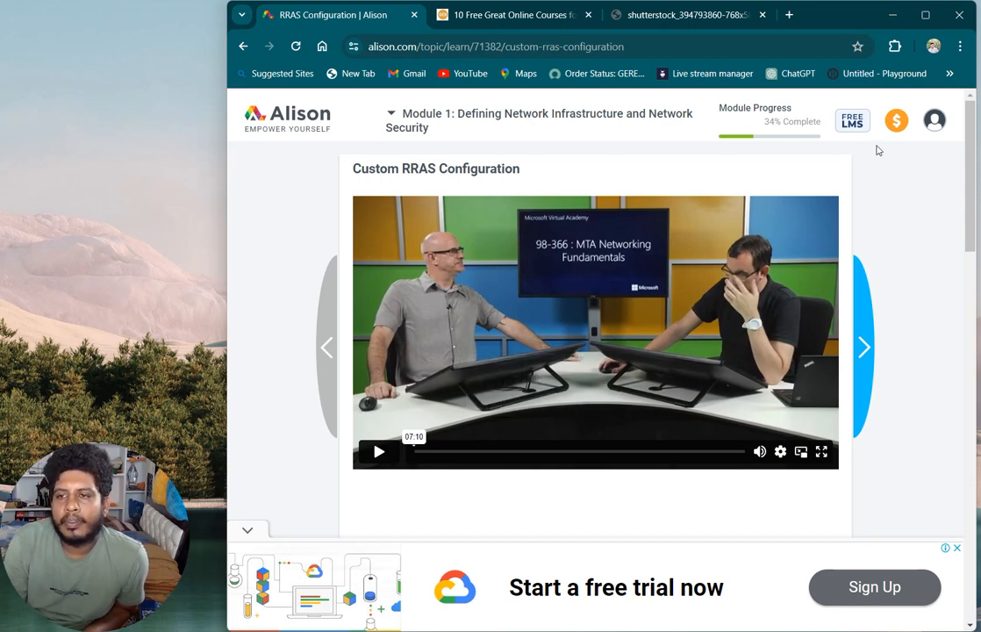
mouse_move(836, 137)
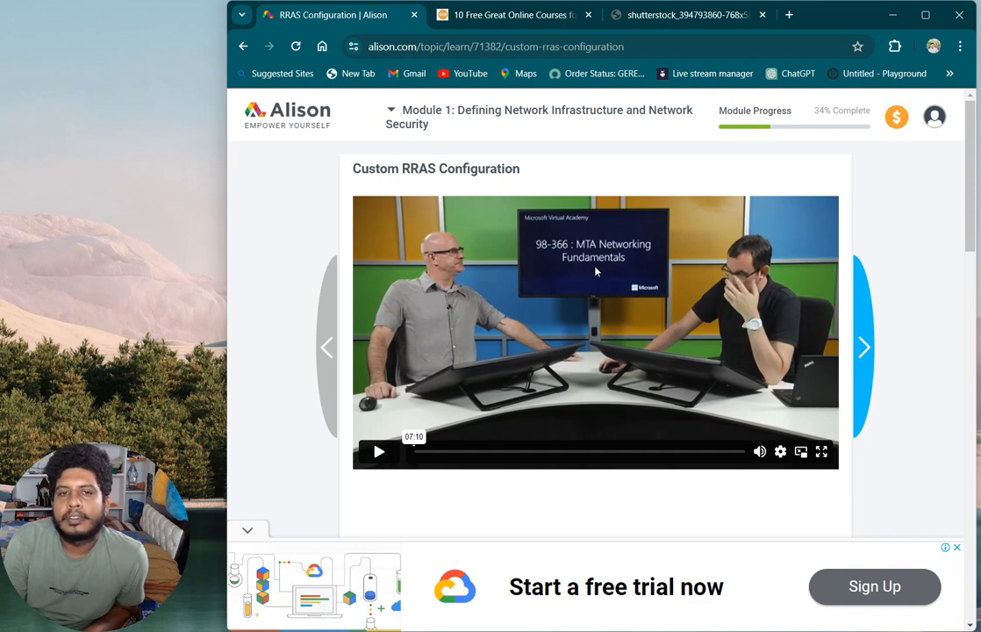
- Scroll down the Custom RRAS Configuration lesson page before returning to Network Security Protocols
scroll("down", 3)
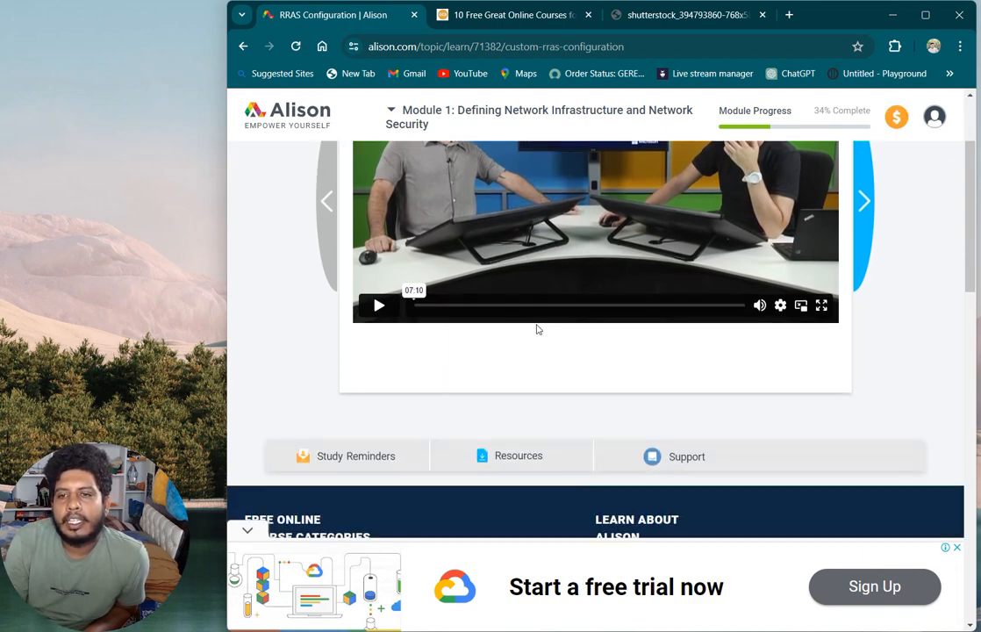
scroll("down", 3)
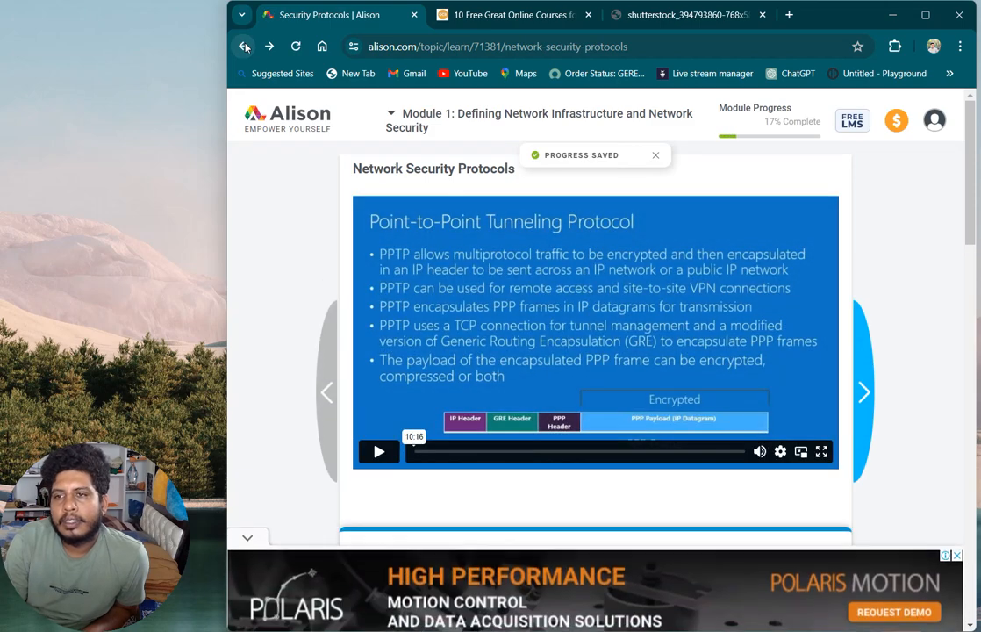
- Look through the Computer Networking - Digital Network Security course overview
left_click(244, 46)
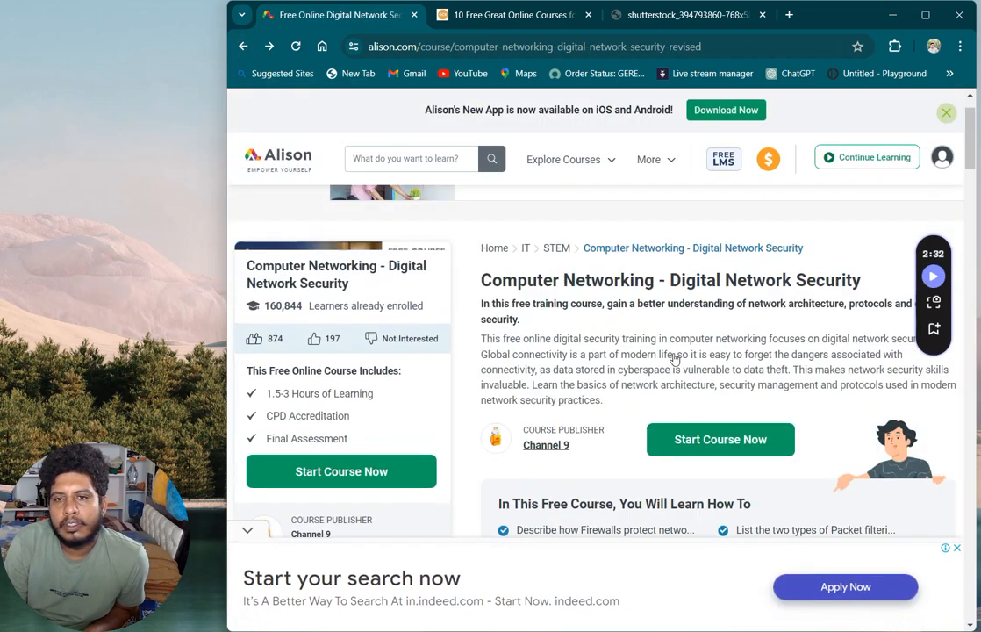
scroll("down", 3)
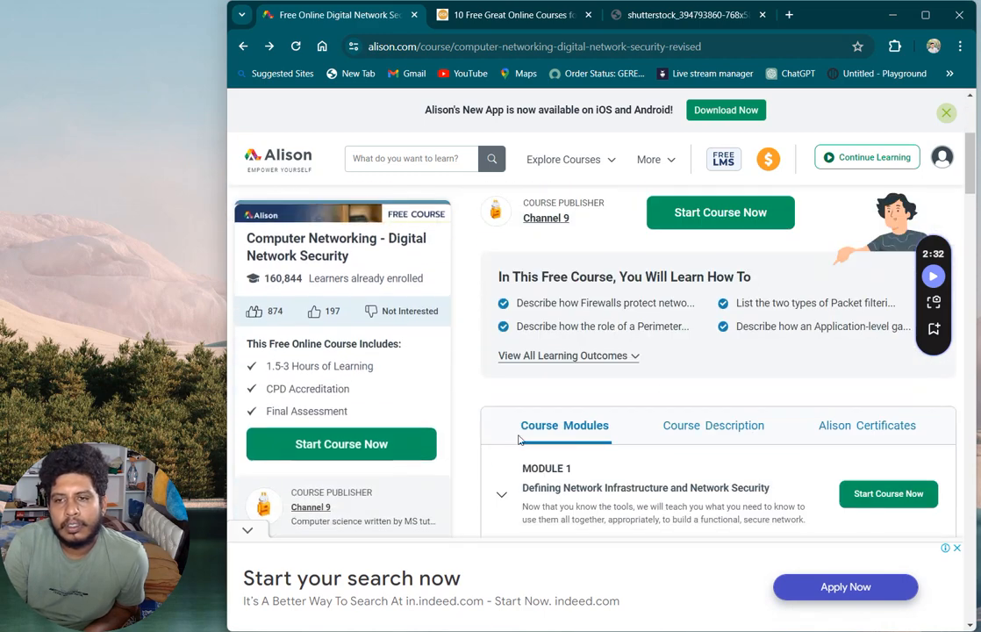
scroll("down", 3)
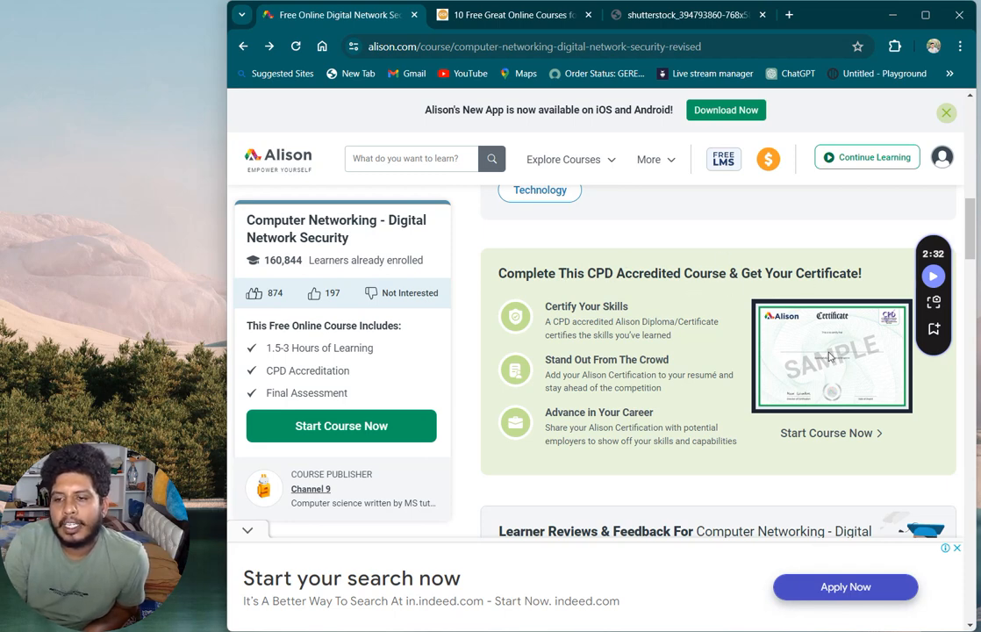
scroll("down", 3)
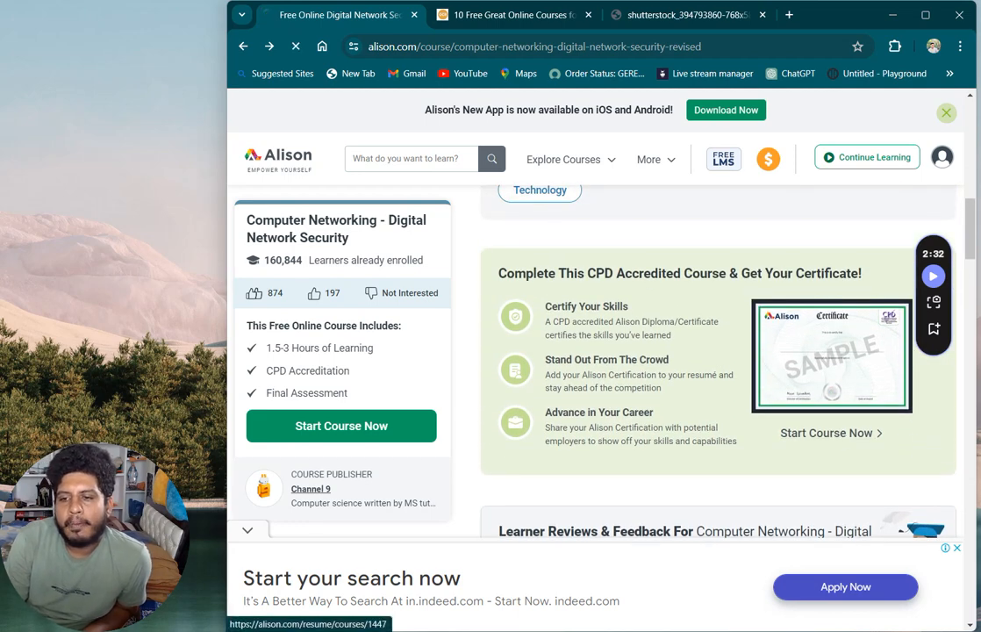
- Resume the course at the current lesson, then leave for the Alison homepage
left_click(340, 427)
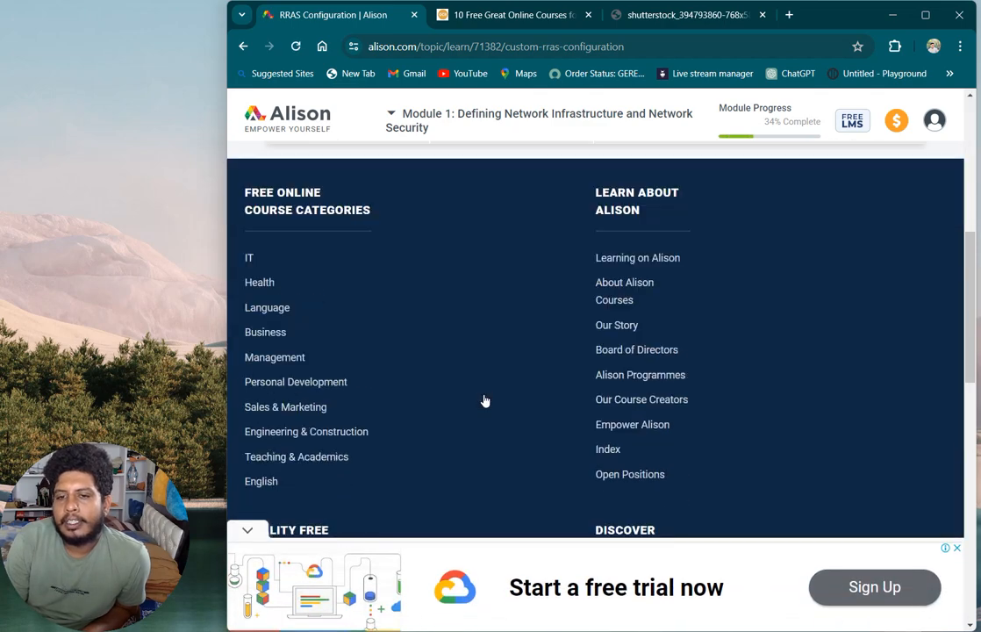
scroll("up", 3)
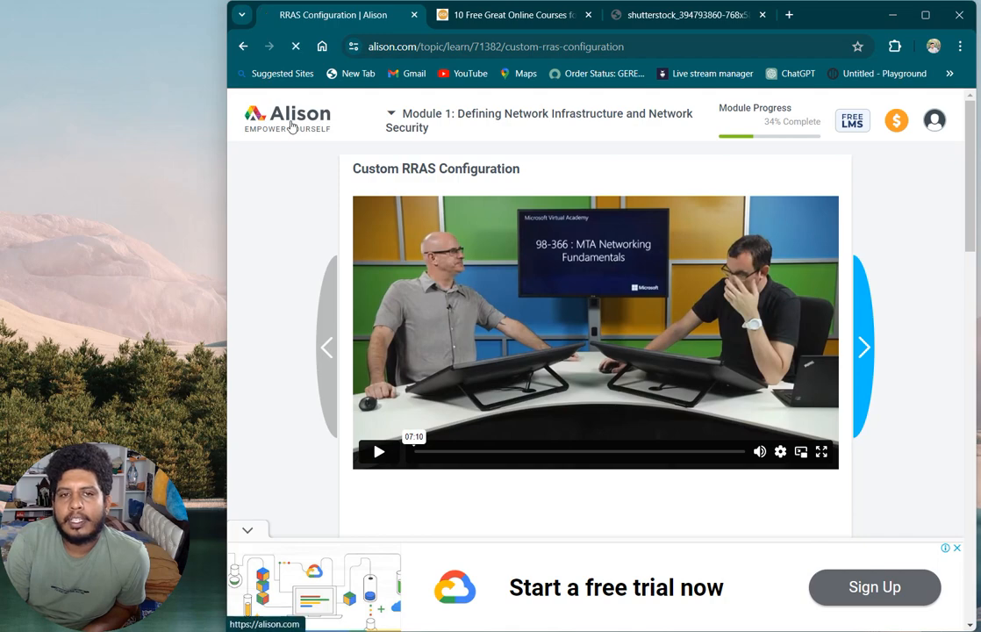
left_click(286, 120)
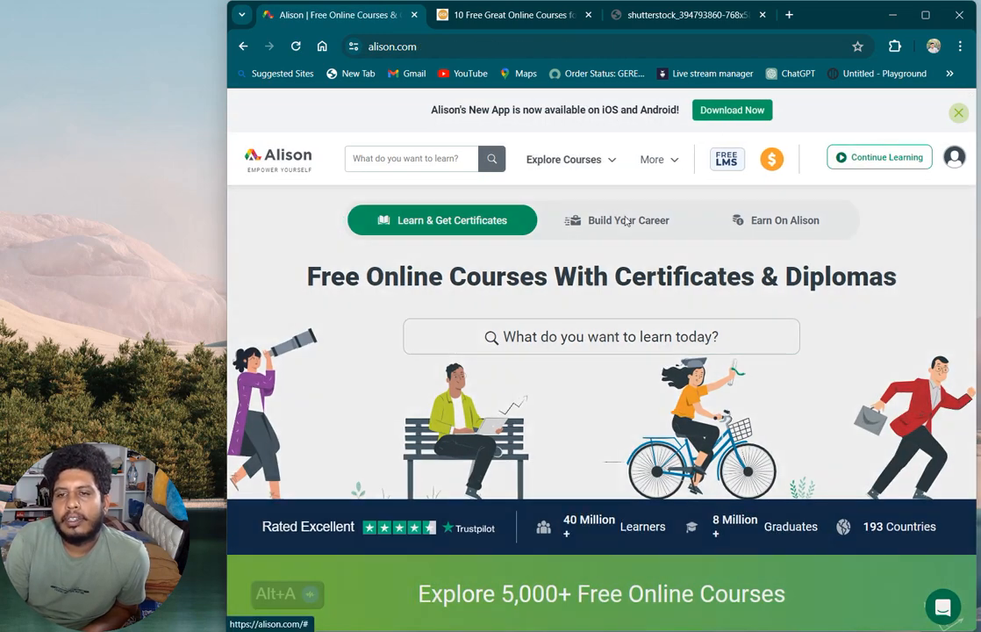
- Scroll down through the homepage's course categories and featured courses sections
scroll("down", 3)
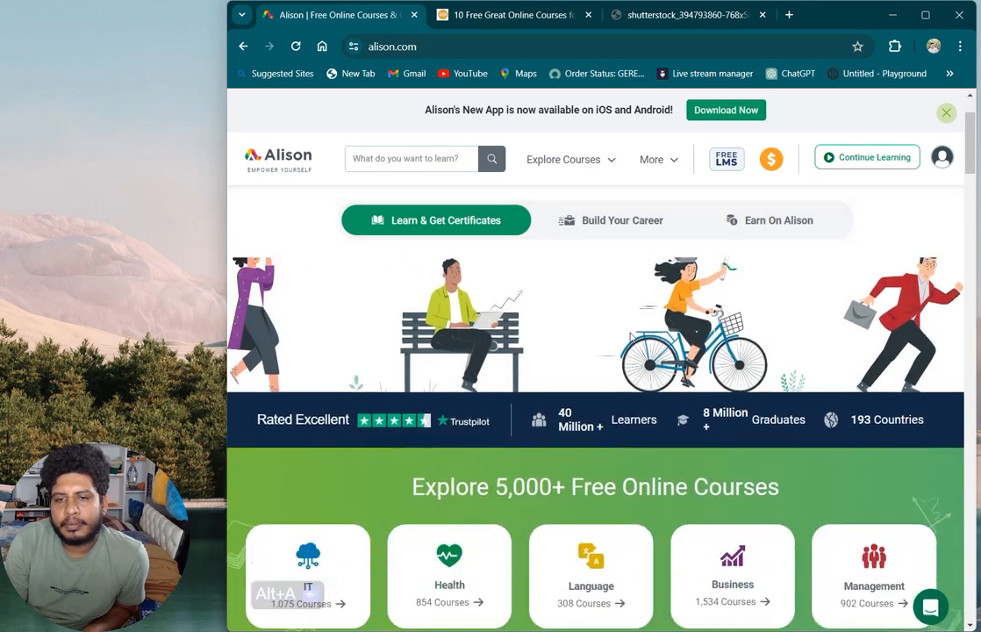
scroll("down", 3)
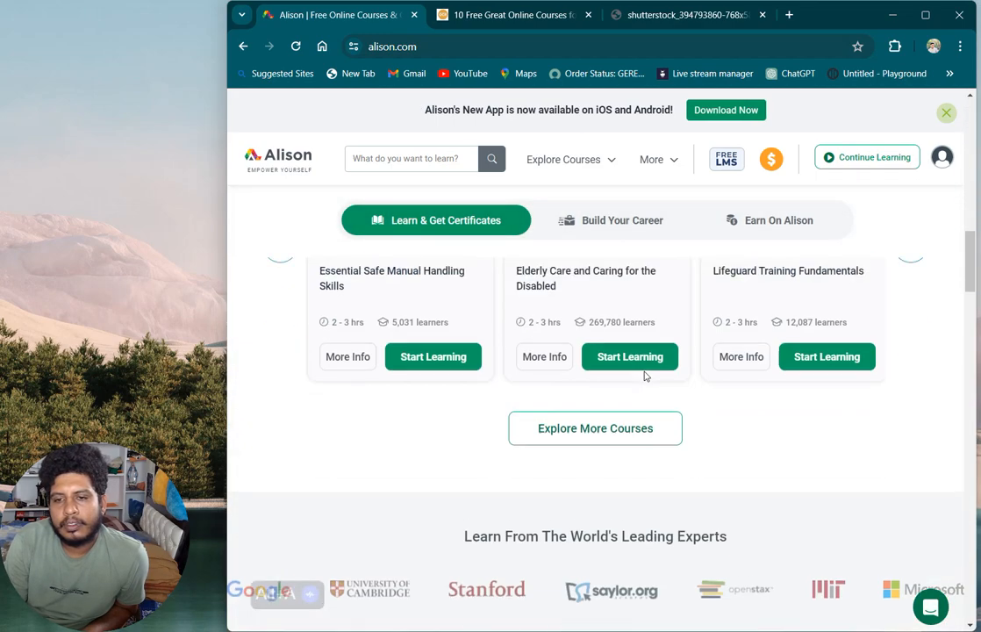
scroll("down", 3)
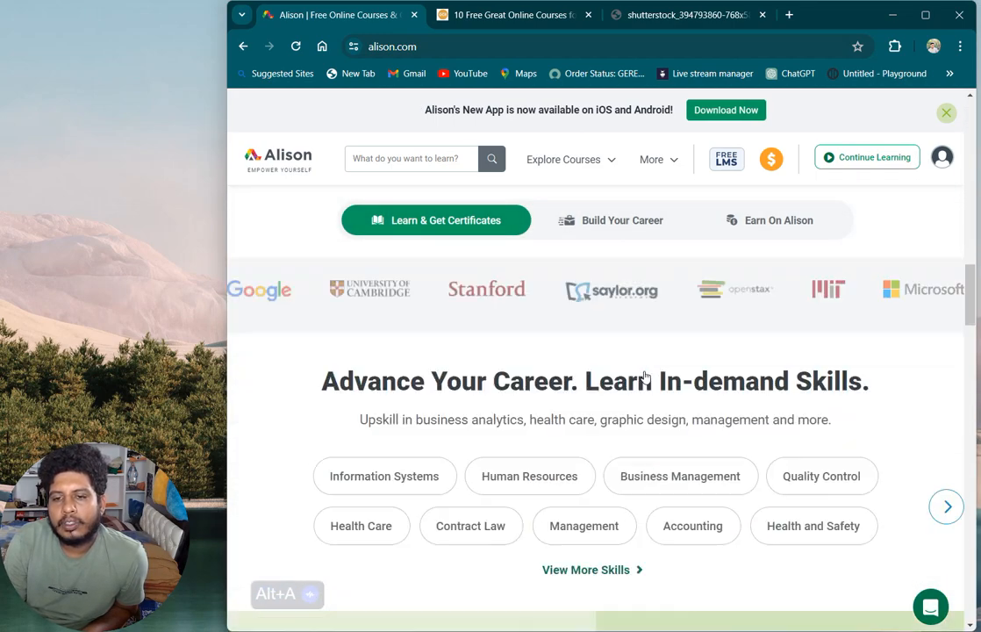
scroll("down", 3)
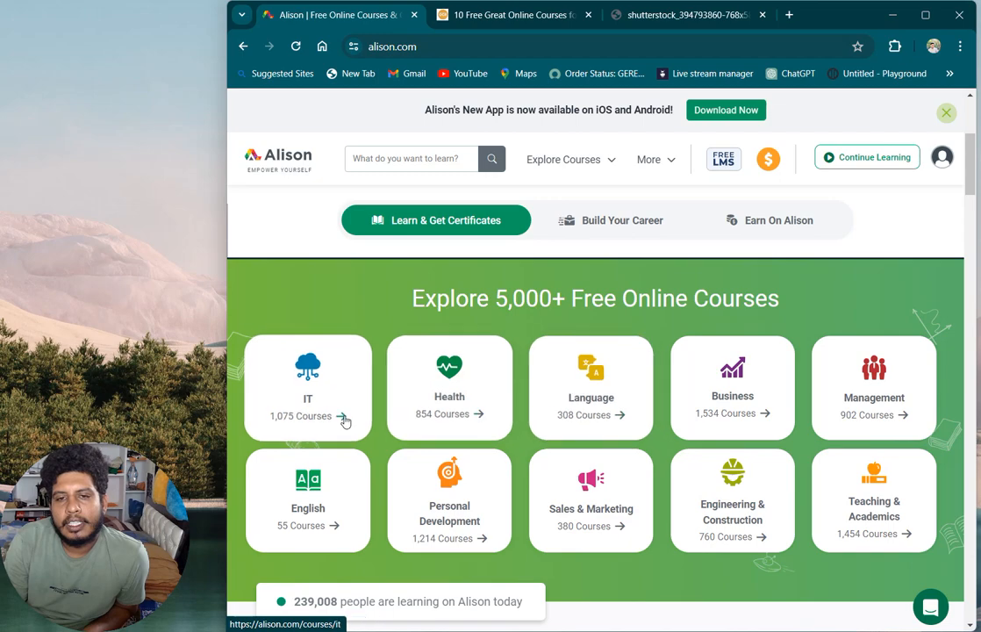
scroll("down", 3)
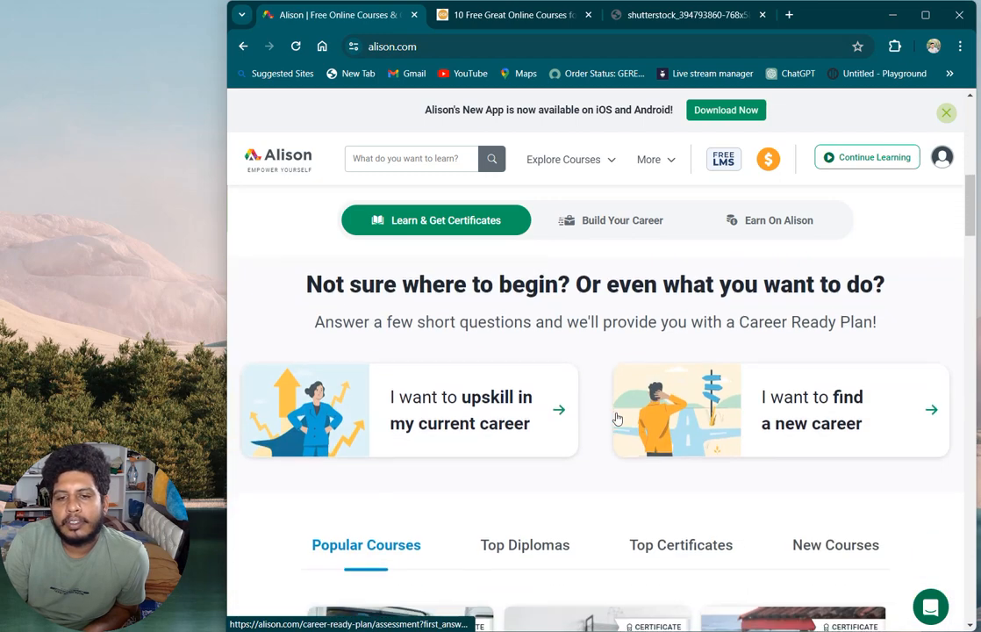
scroll("down", 3)
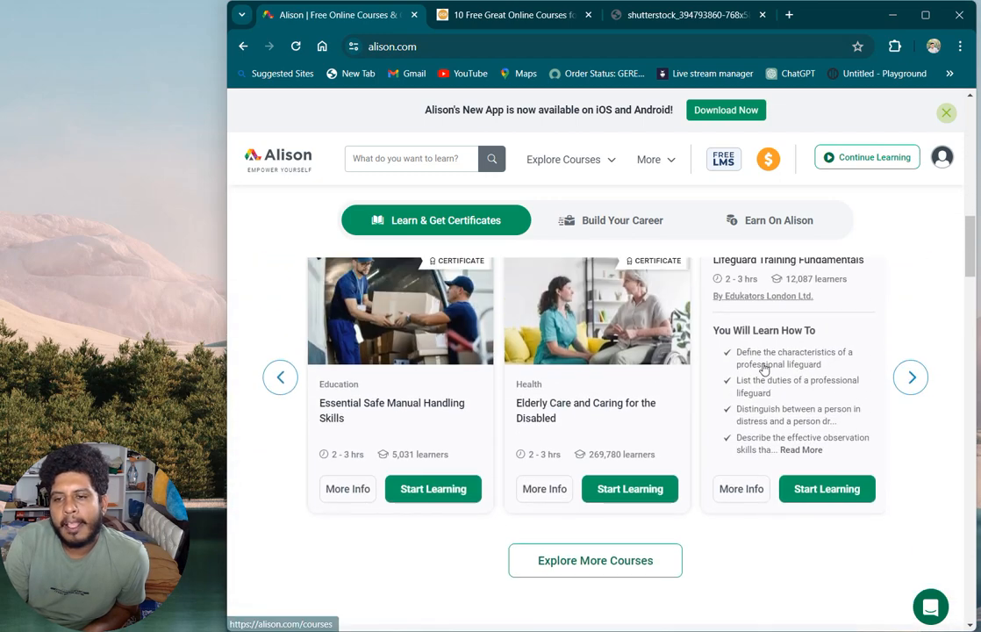
scroll("down", 3)
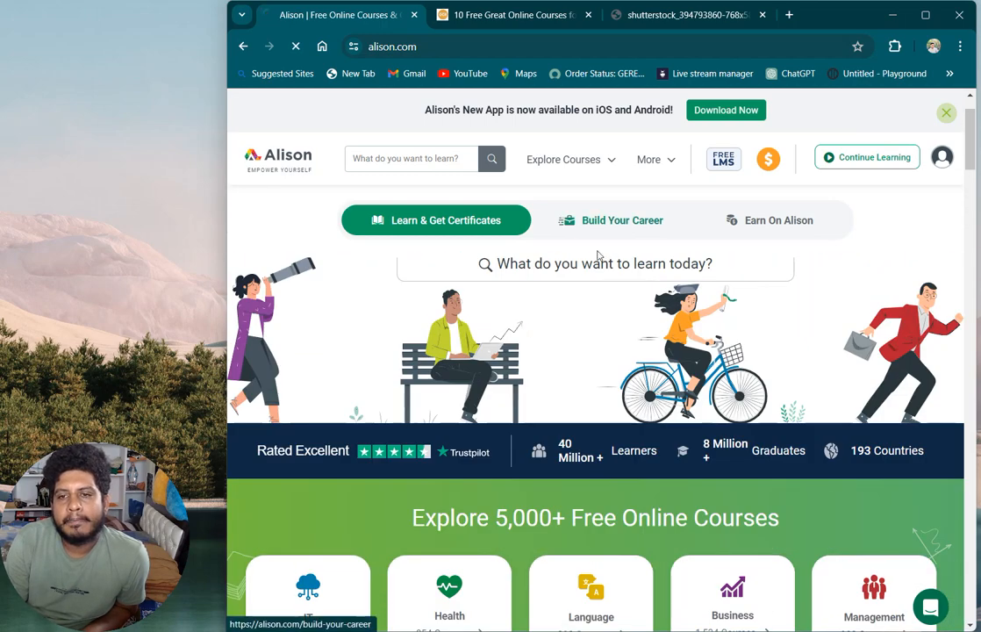
- Go to the Build Your Career page from the top navigation
left_click(622, 222)
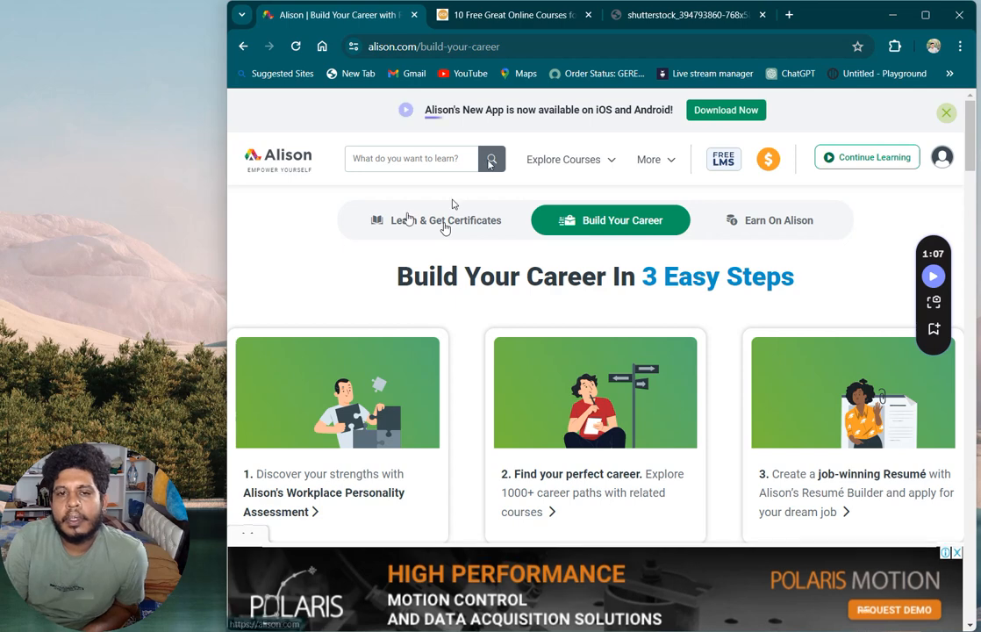
- Return to the Learn & Get Certificates homepage view
left_click(435, 221)
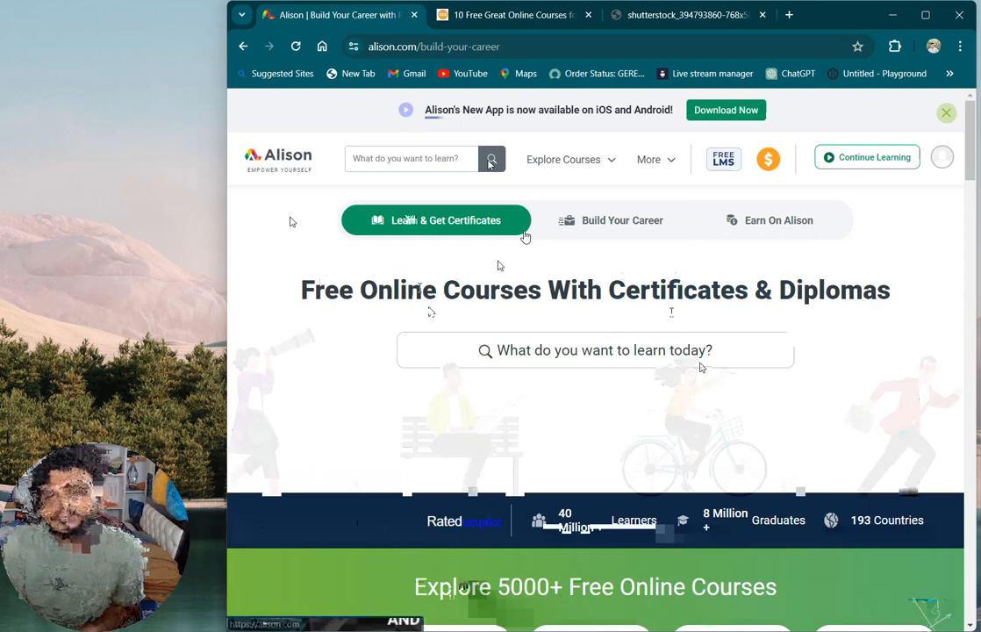